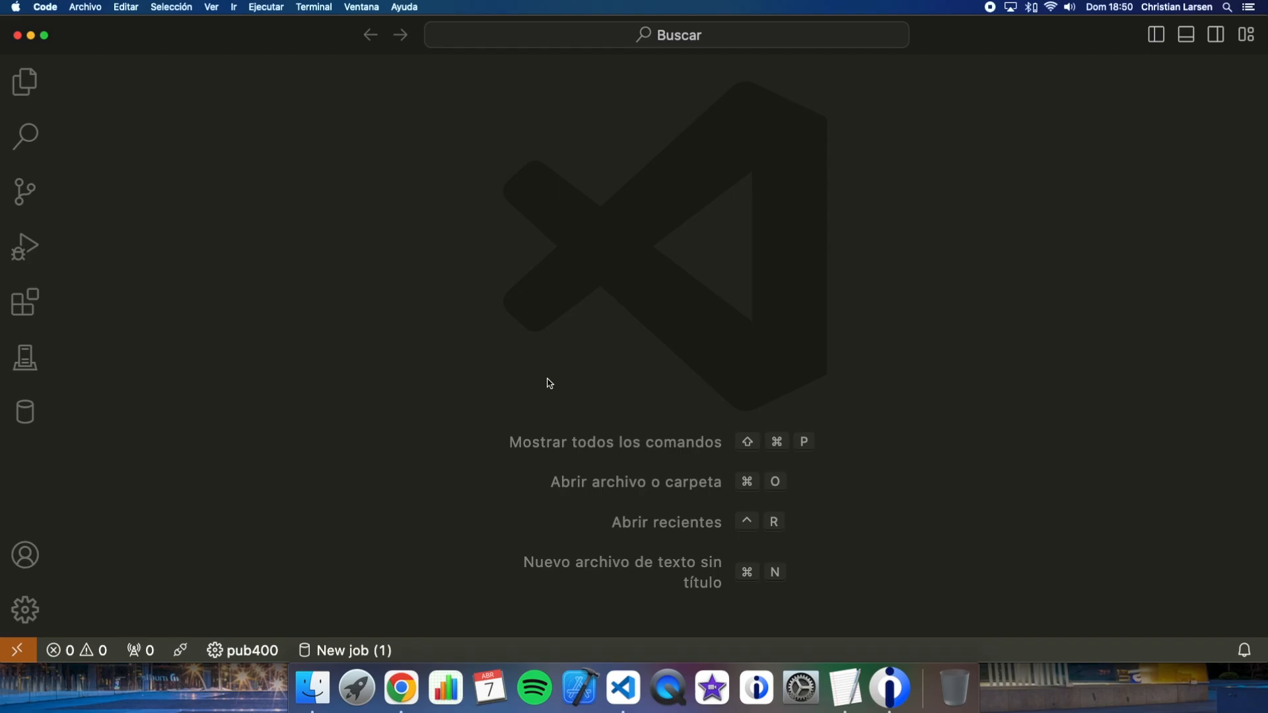
{"action": "mouse_move", "coordinate": [136, 327]}
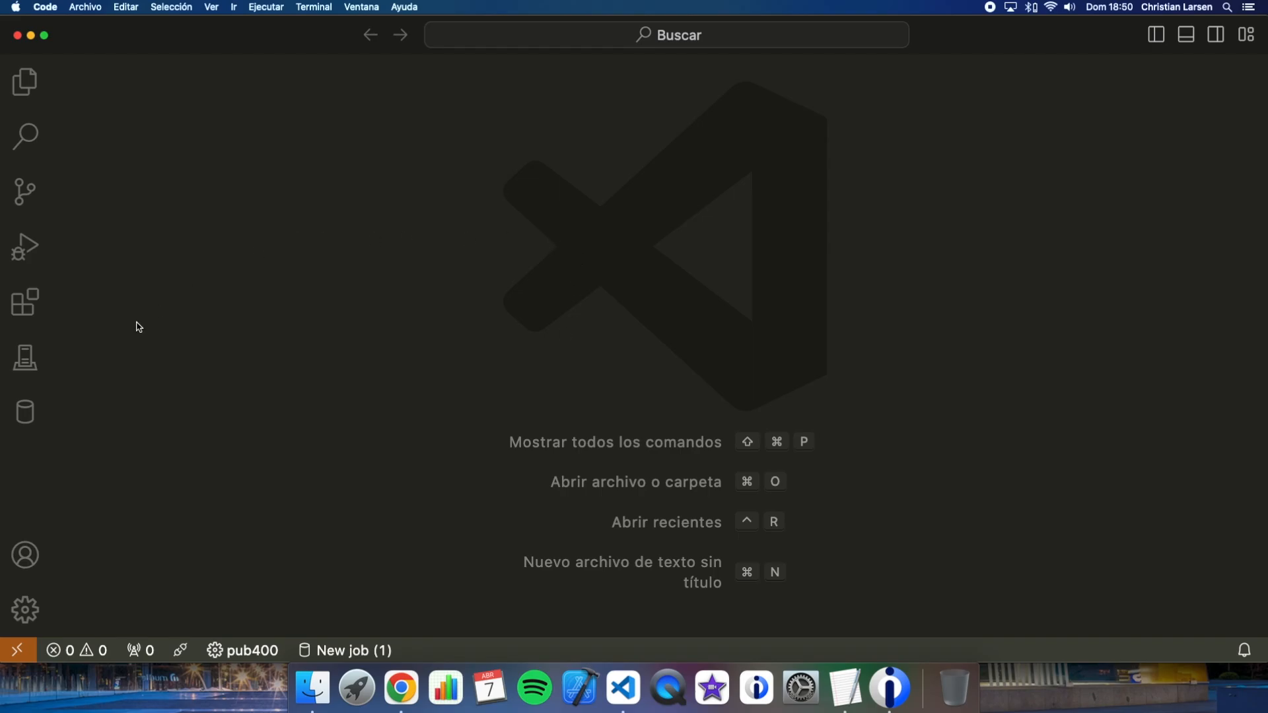
- Open test106.rpgle from CLV1/QRPGLESRC in the IBM i Object Browser
{"action": "left_click", "coordinate": [25, 358]}
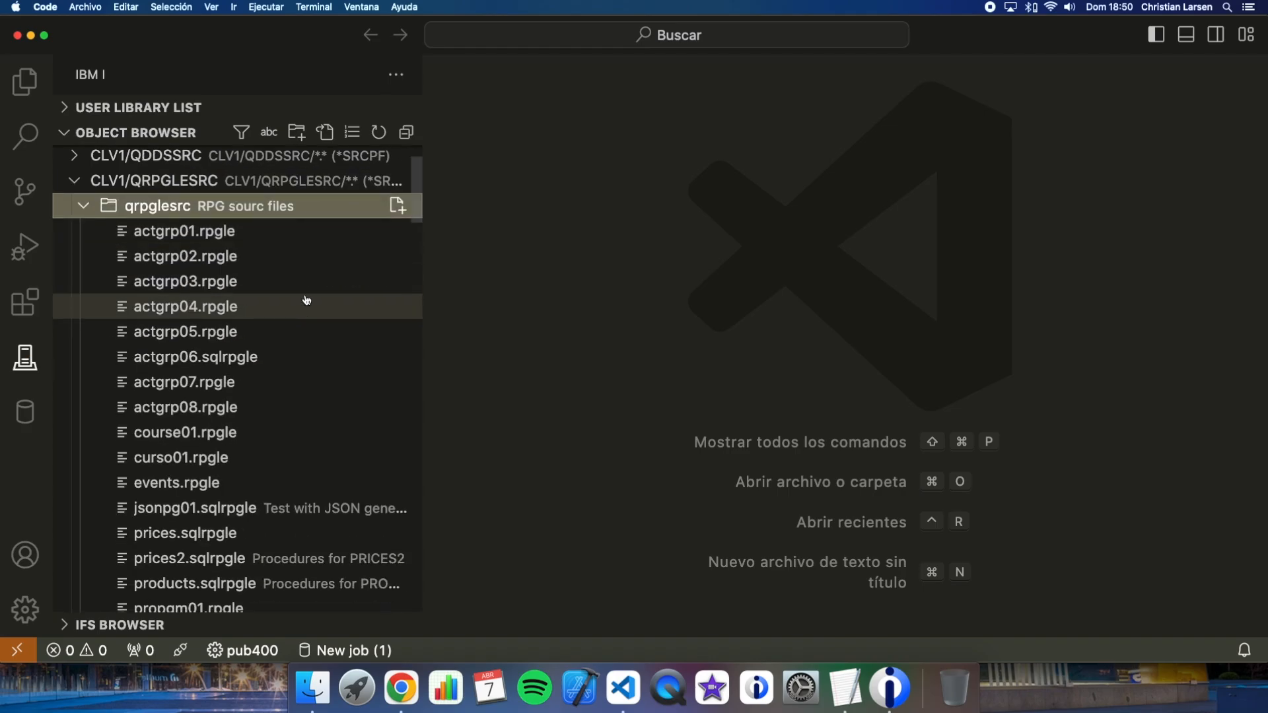
{"action": "scroll", "scroll_direction": "down", "scroll_amount": 3}
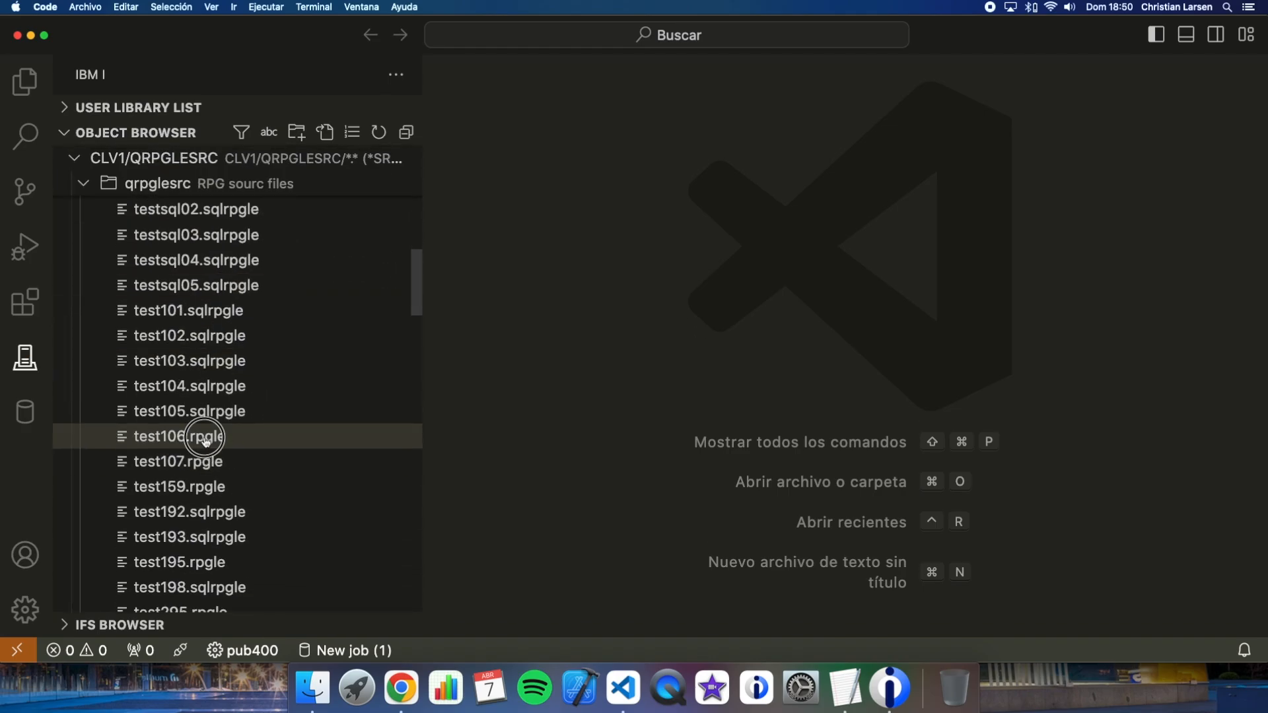
{"action": "double_click", "coordinate": [177, 436]}
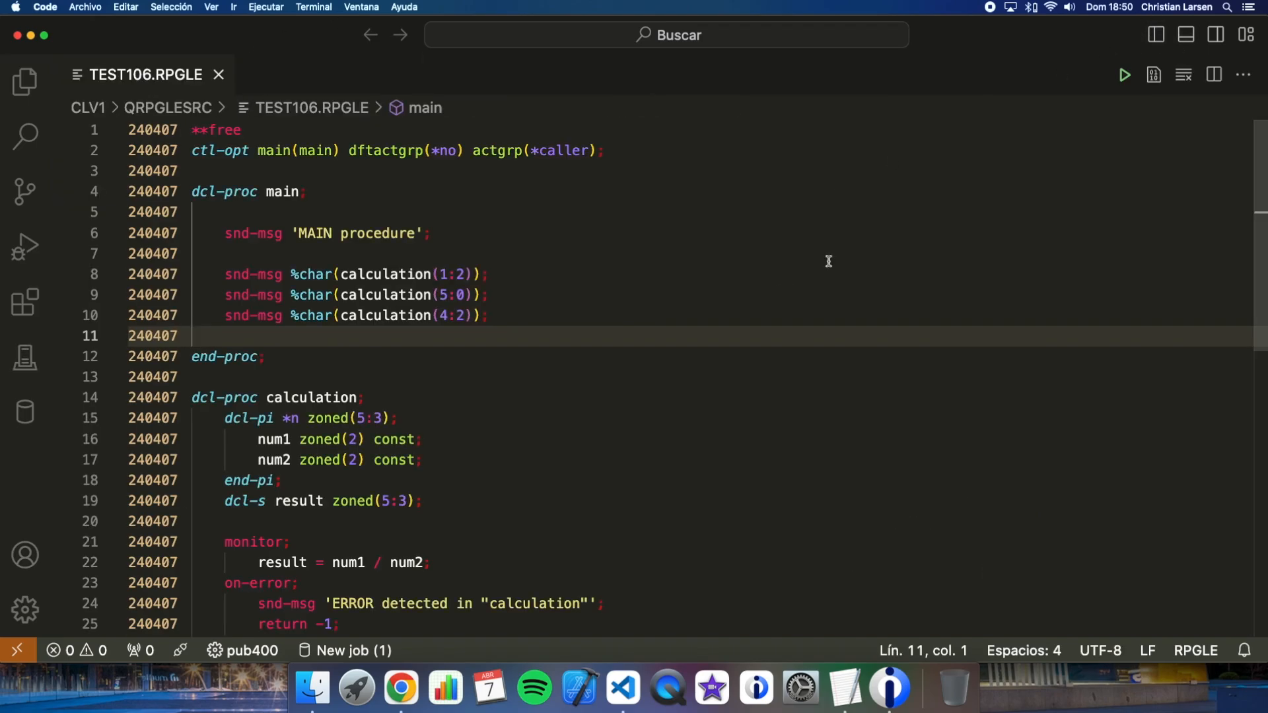
{"action": "mouse_move", "coordinate": [339, 183]}
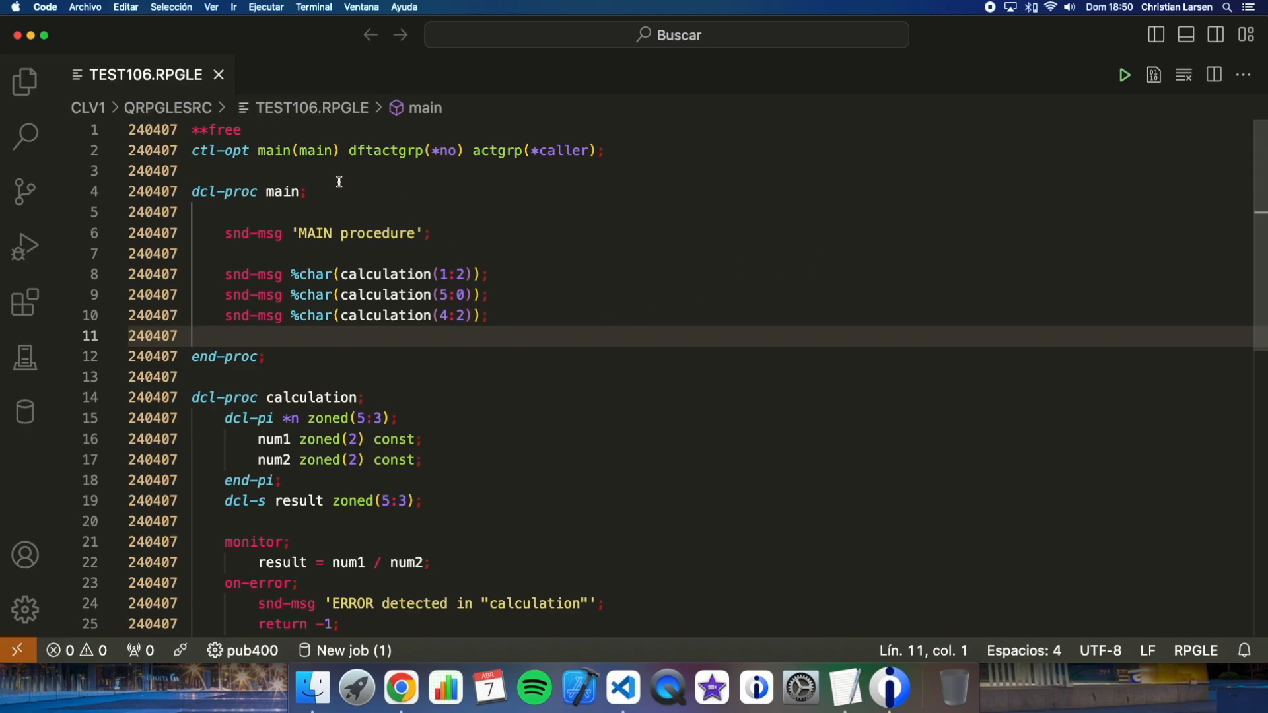
{"action": "double_click", "coordinate": [307, 151]}
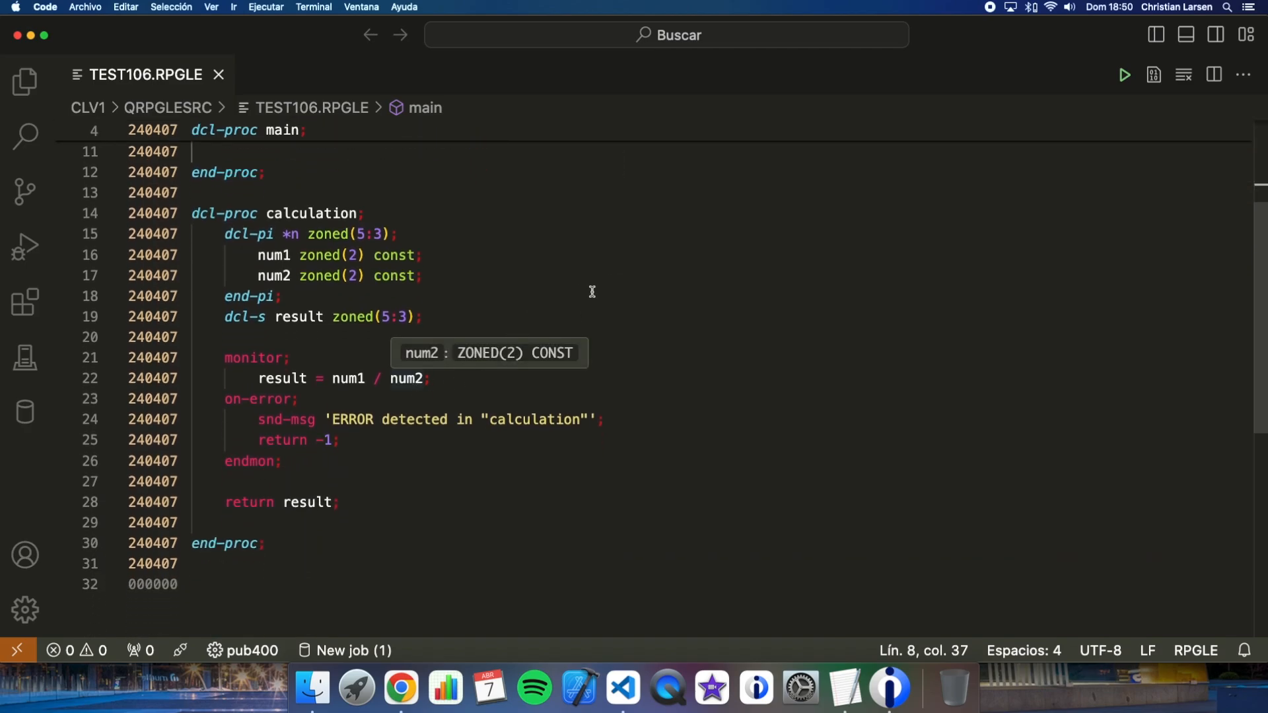
{"action": "mouse_move", "coordinate": [230, 333]}
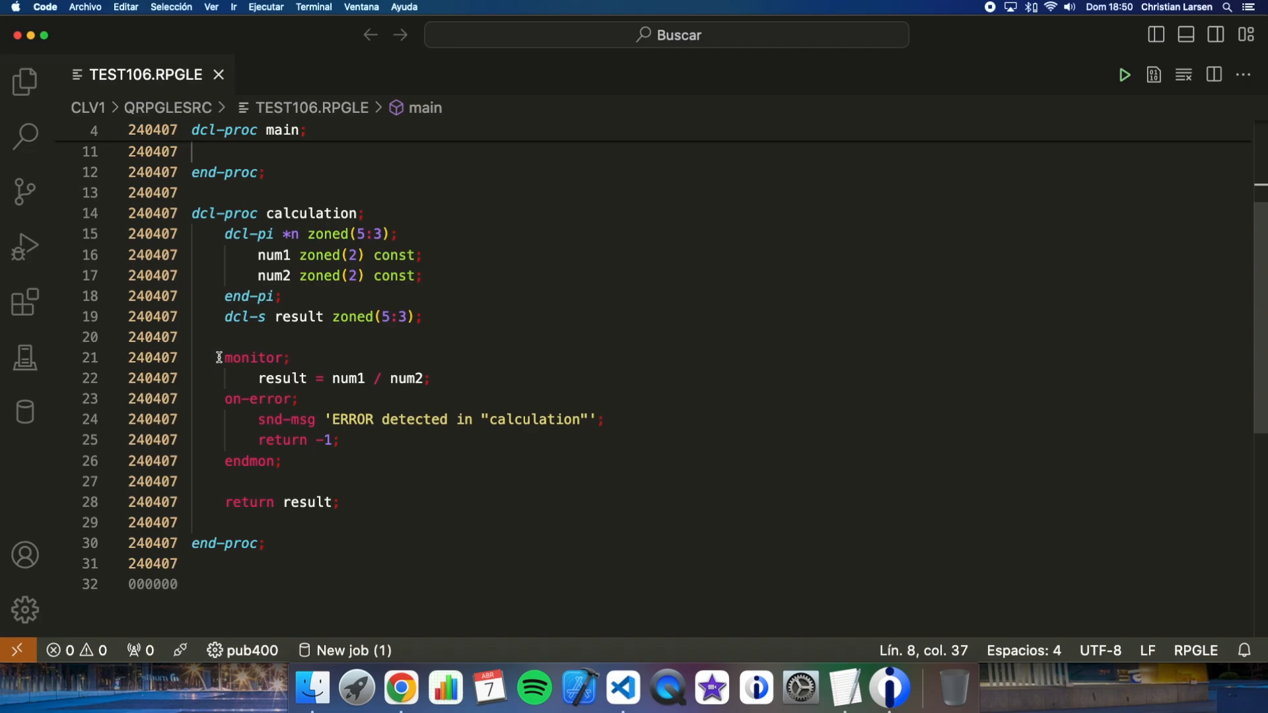
{"action": "mouse_move", "coordinate": [550, 349]}
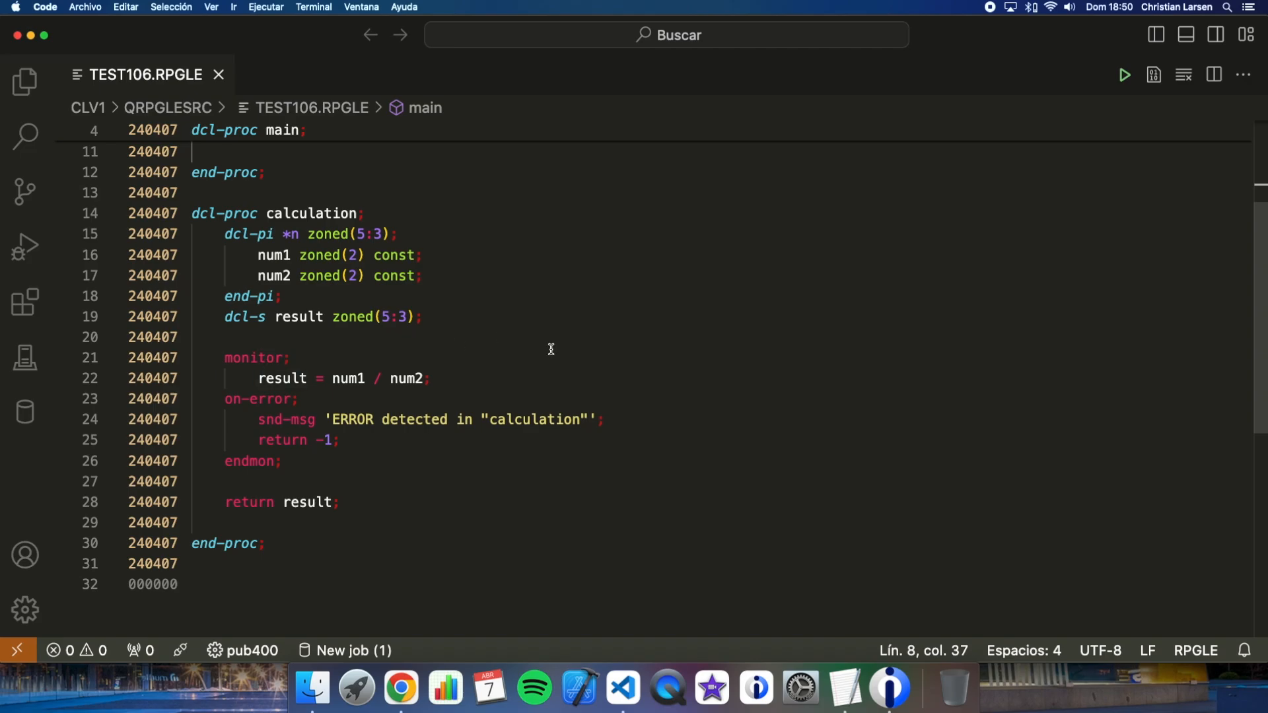
{"action": "mouse_move", "coordinate": [267, 422]}
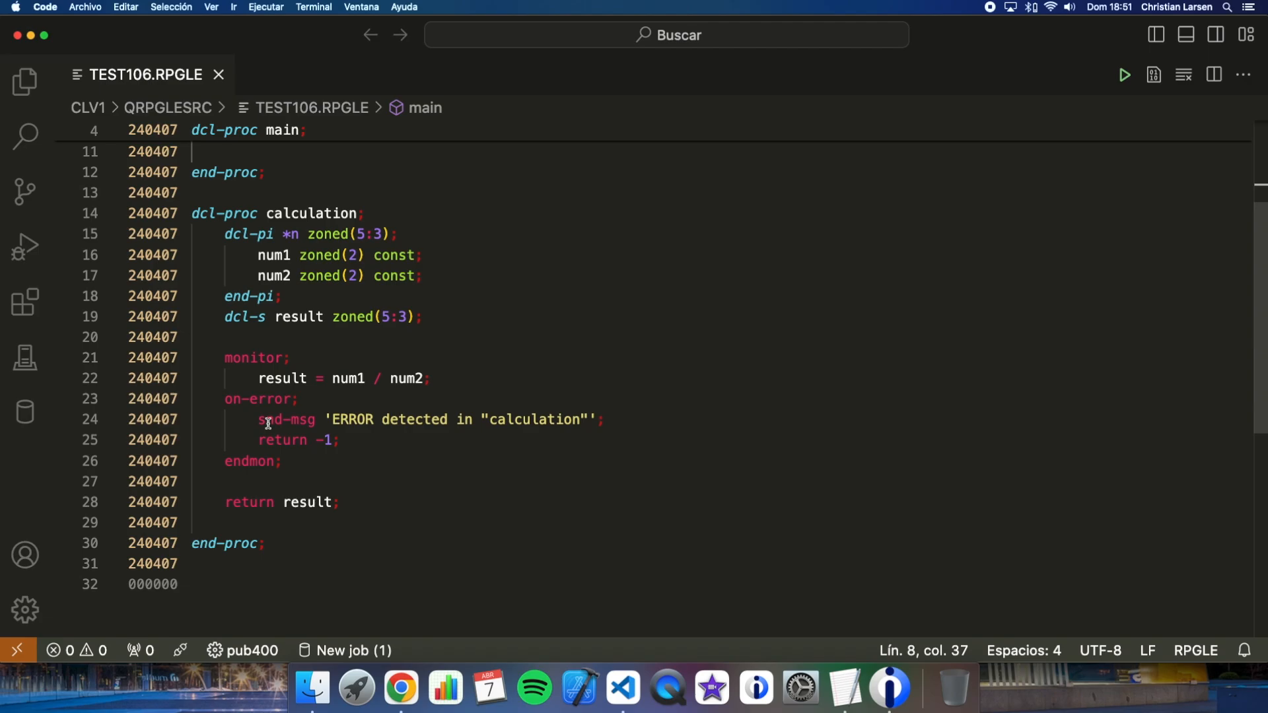
{"action": "scroll", "scroll_direction": "down", "scroll_amount": 3}
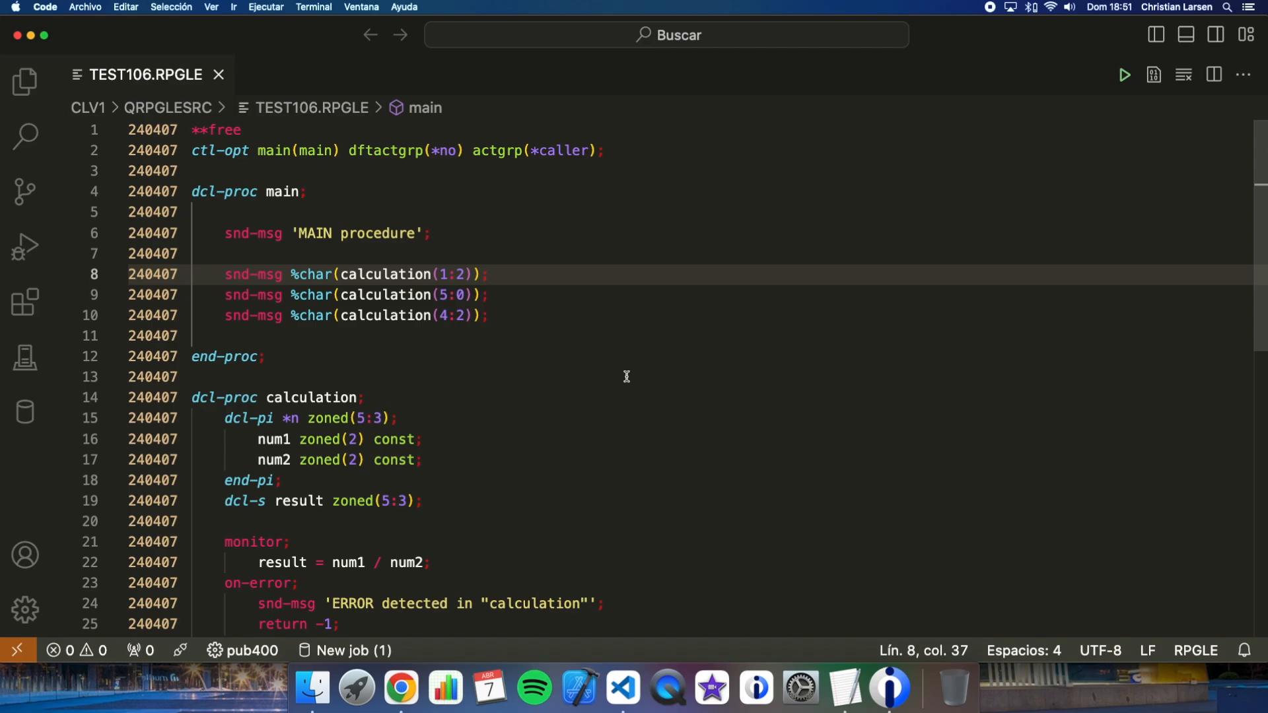
{"action": "mouse_move", "coordinate": [550, 421]}
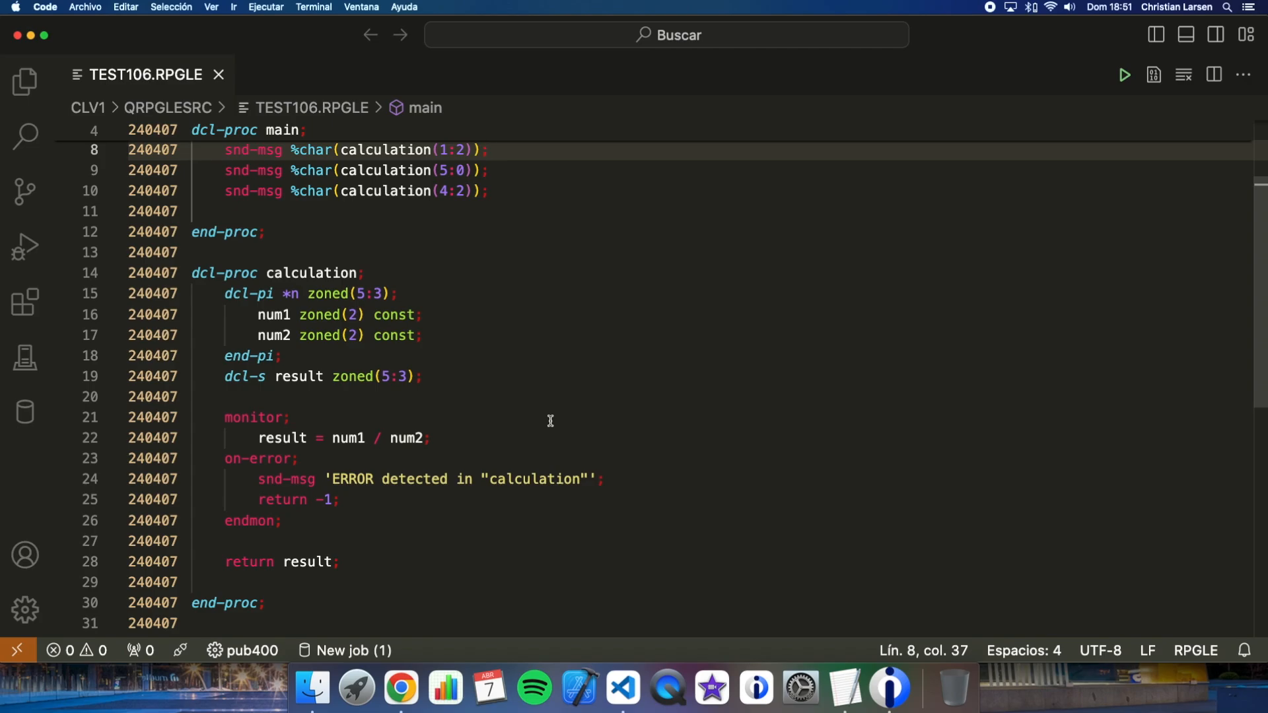
{"action": "mouse_move", "coordinate": [377, 453]}
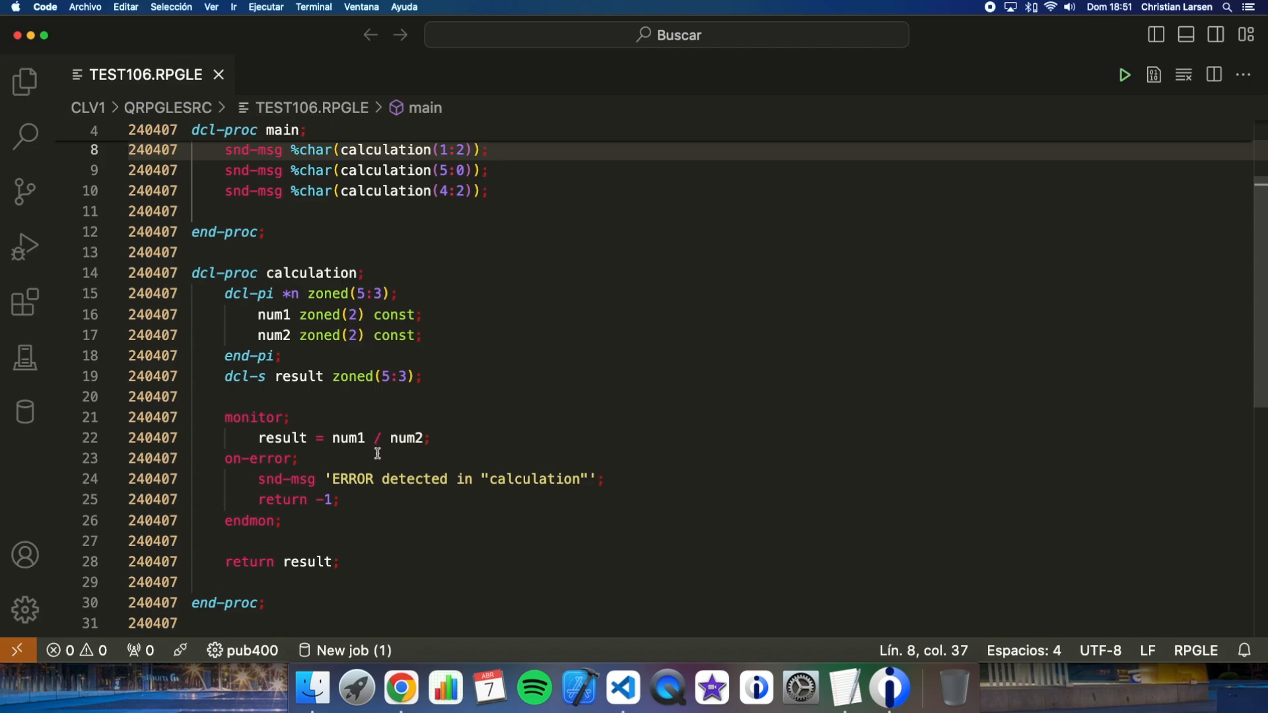
{"action": "mouse_move", "coordinate": [428, 507]}
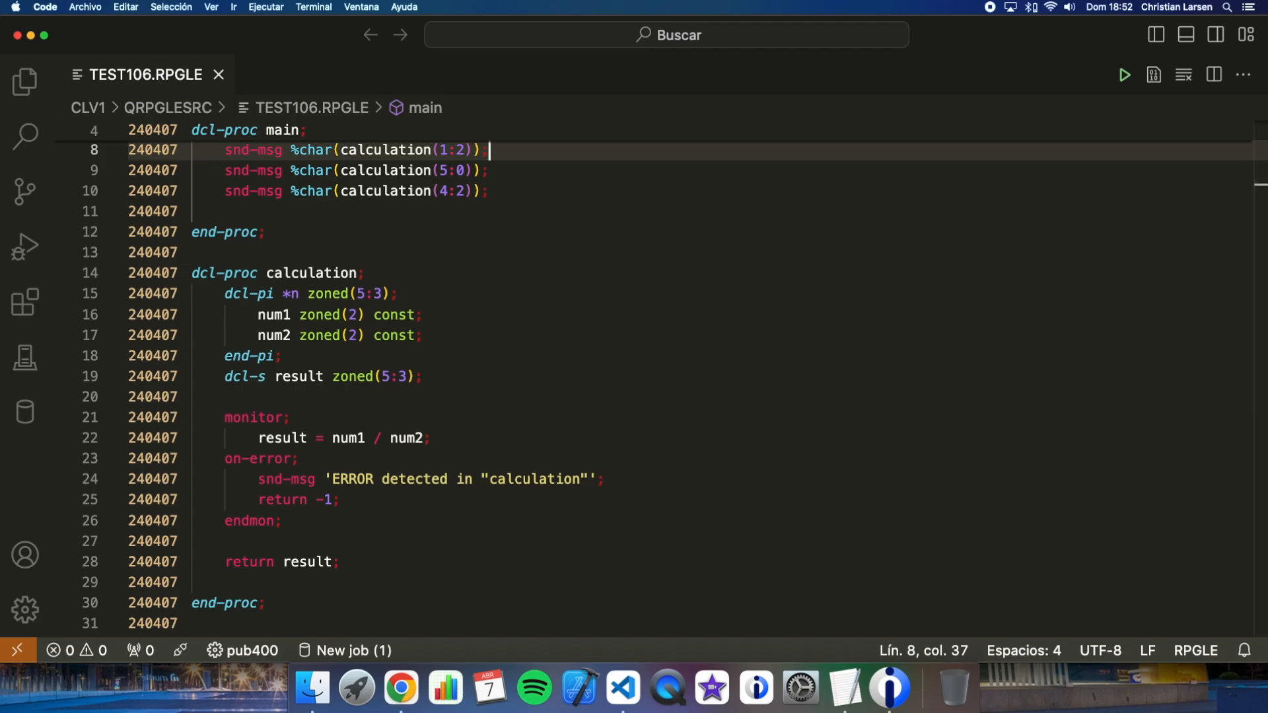
{"action": "mouse_move", "coordinate": [432, 284]}
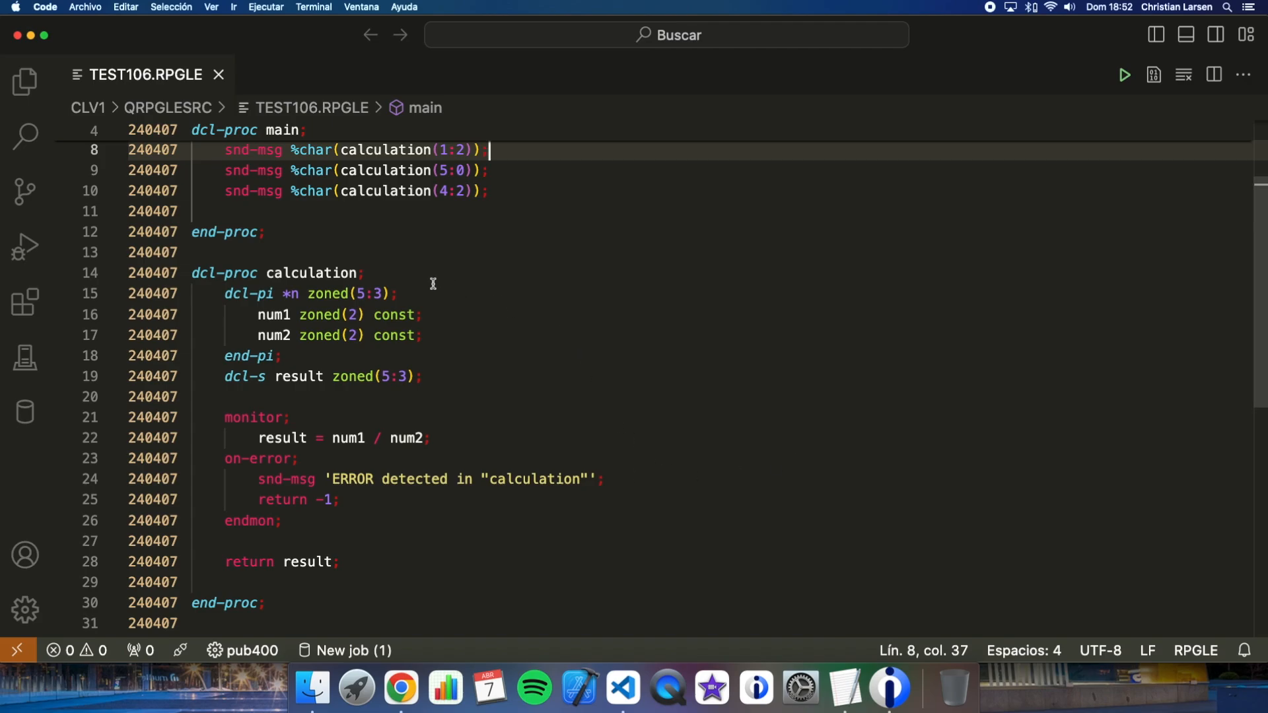
- Add 'dcl-s calculationError ind;' right after end-pi in the calculation procedure
{"action": "left_click", "coordinate": [281, 356]}
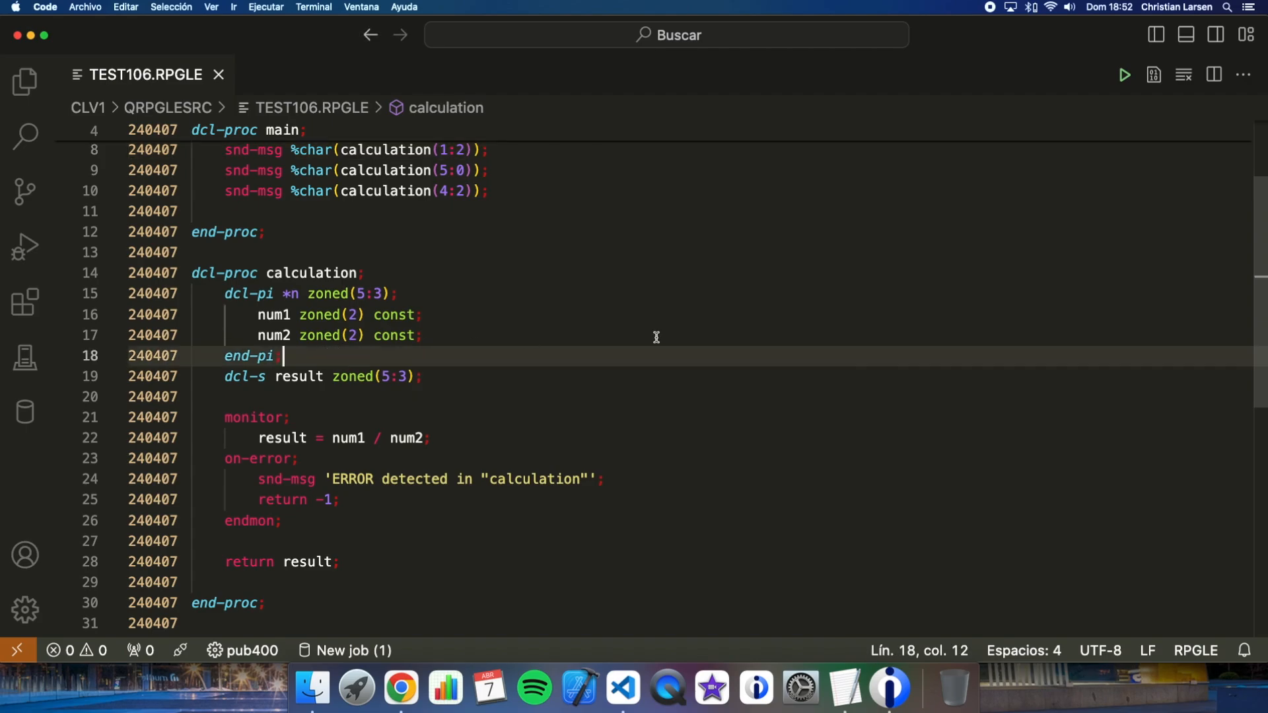
{"action": "type", "text": "c"}
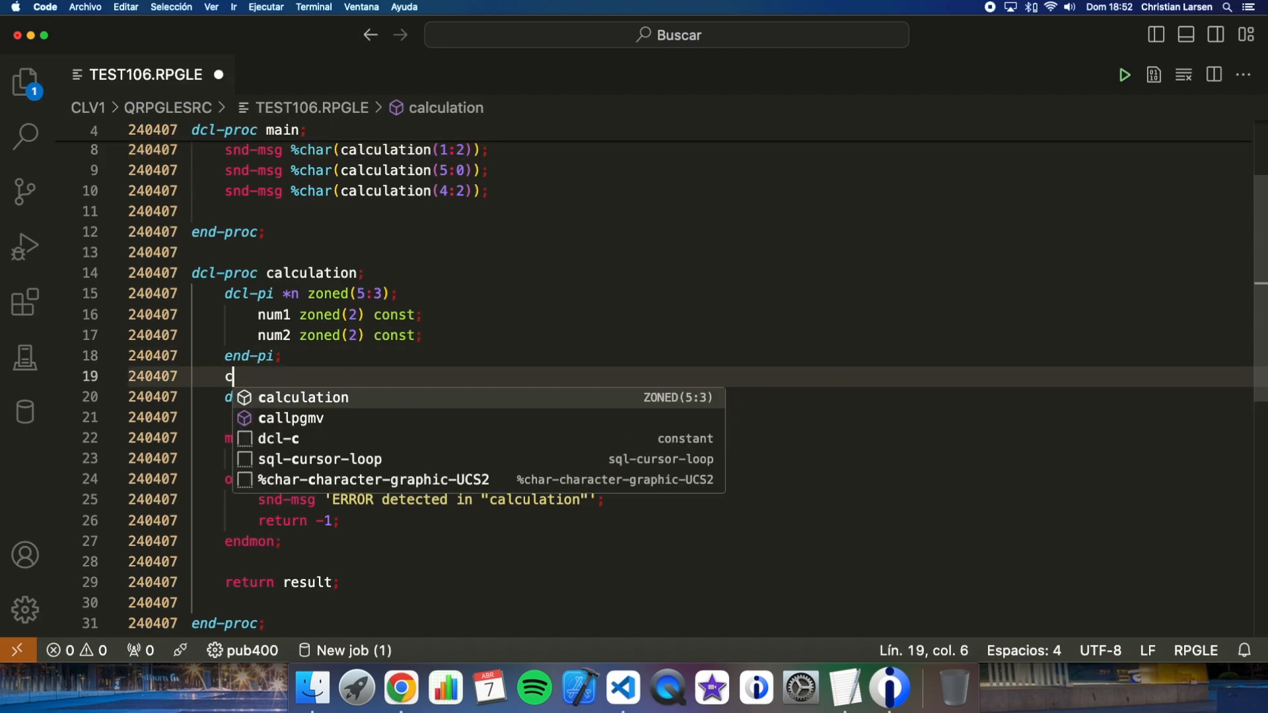
{"action": "type", "text": "cl-s cal"}
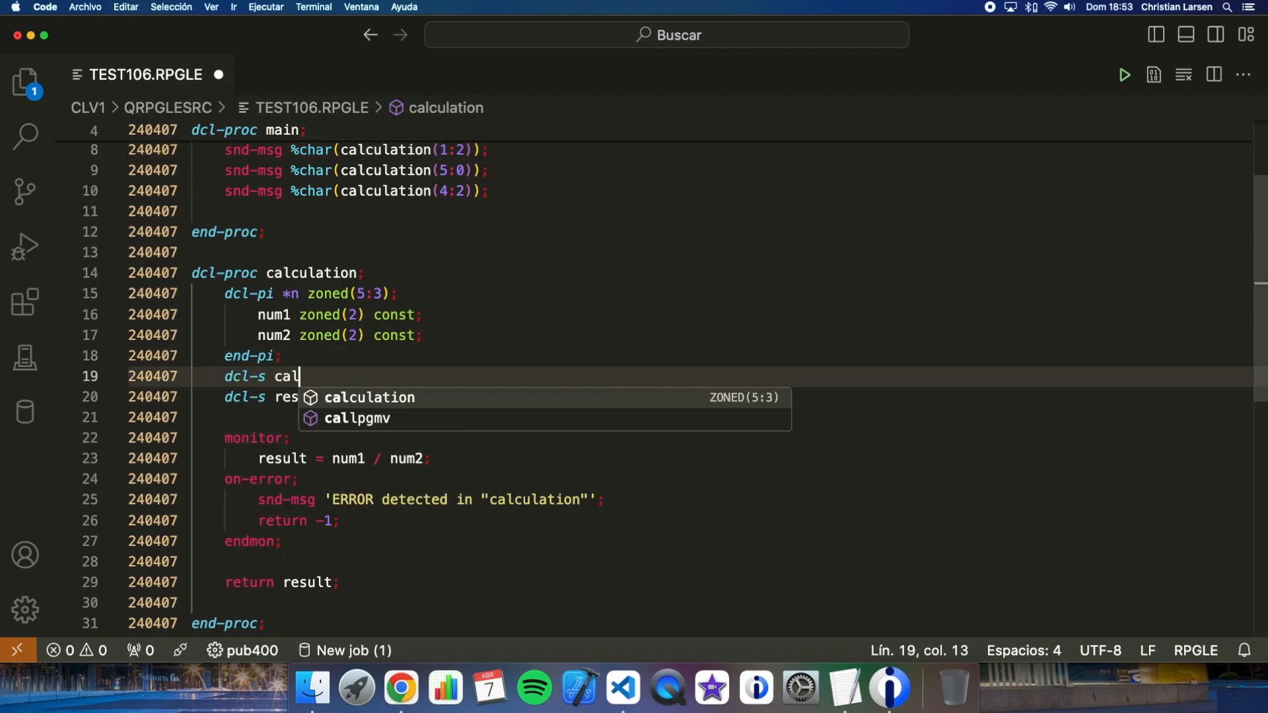
{"action": "type", "text": "culationError"}
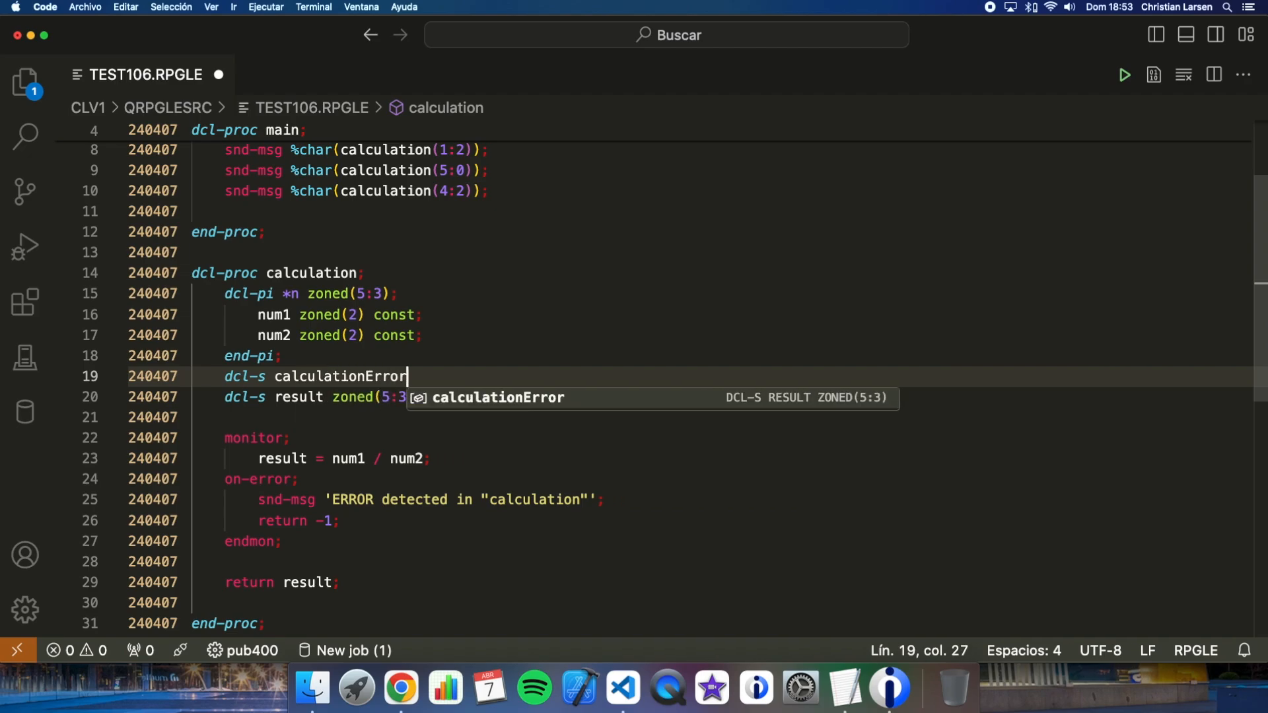
{"action": "type", "text": "ind;"}
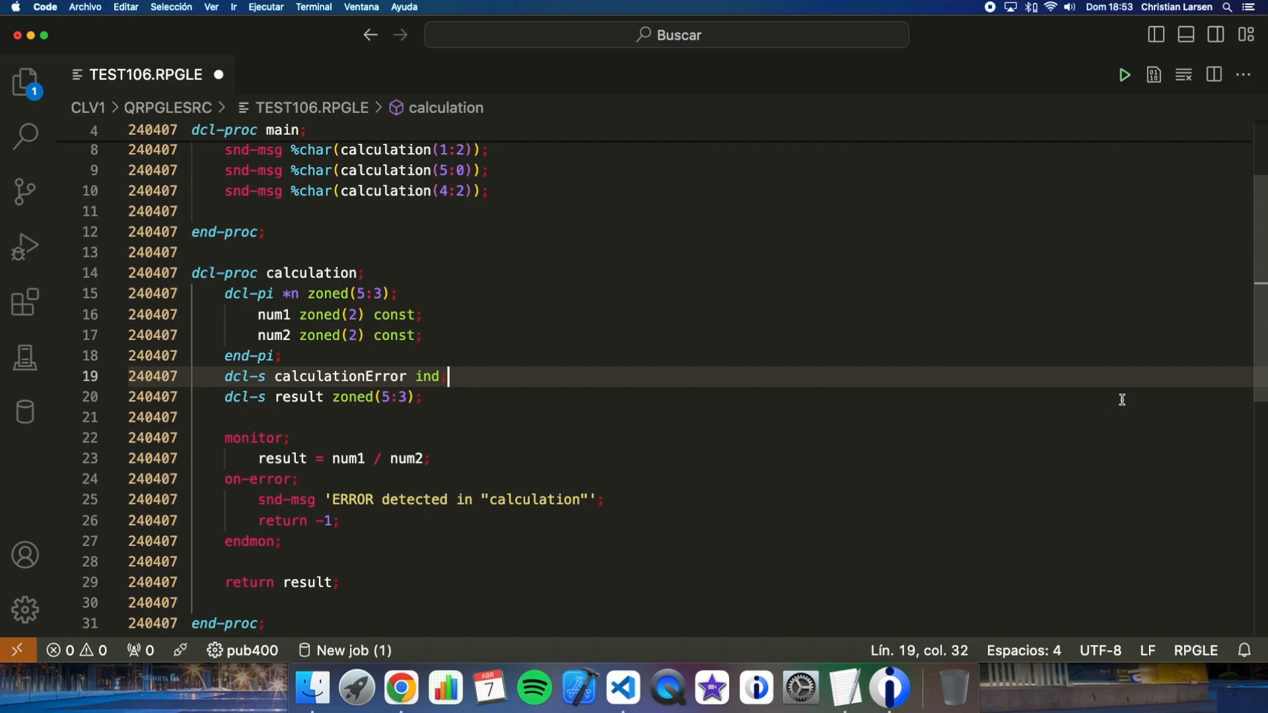
{"action": "mouse_move", "coordinate": [738, 477]}
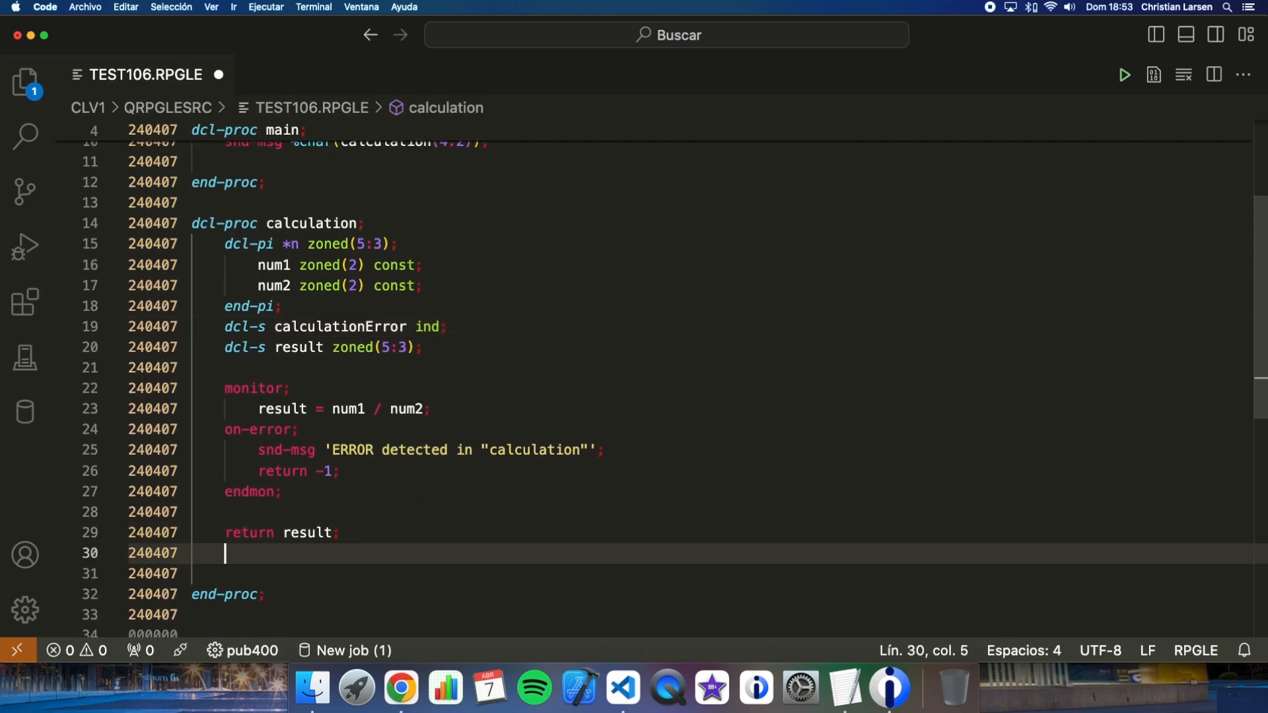
- Add an on-exit block with an if calculationError check
{"action": "type", "text": "o"}
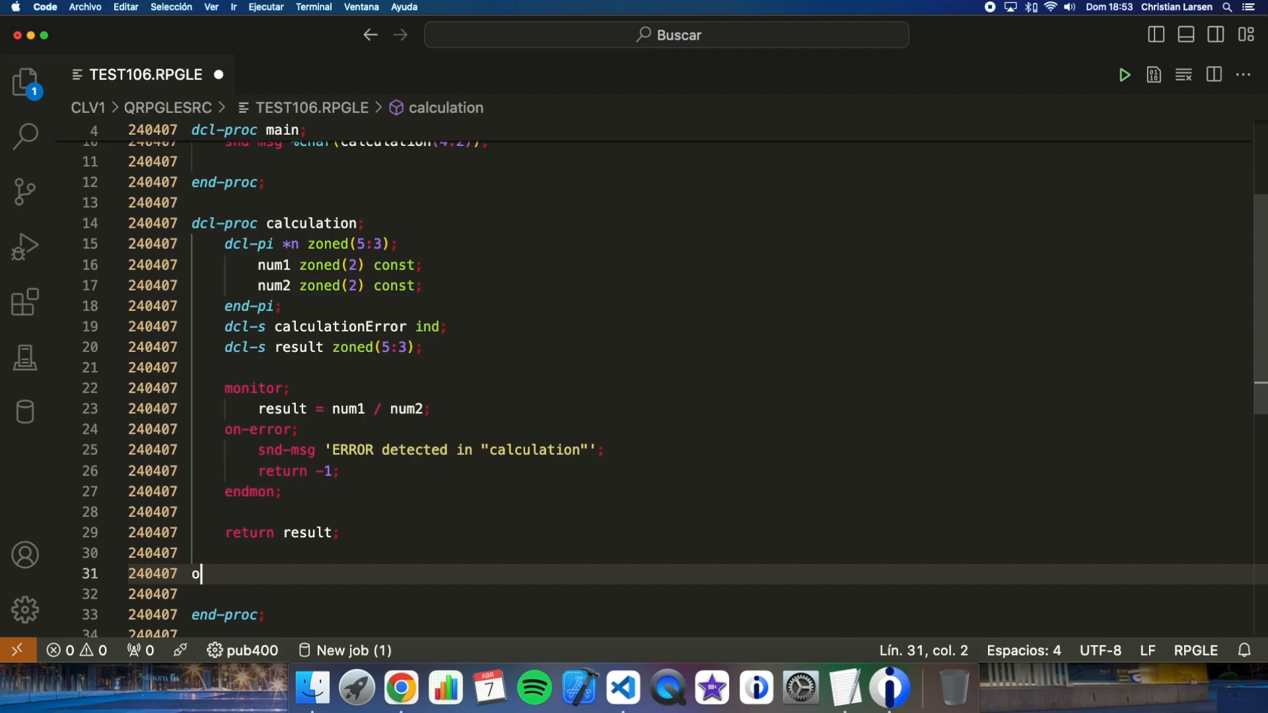
{"action": "type", "text": "n-exit;"}
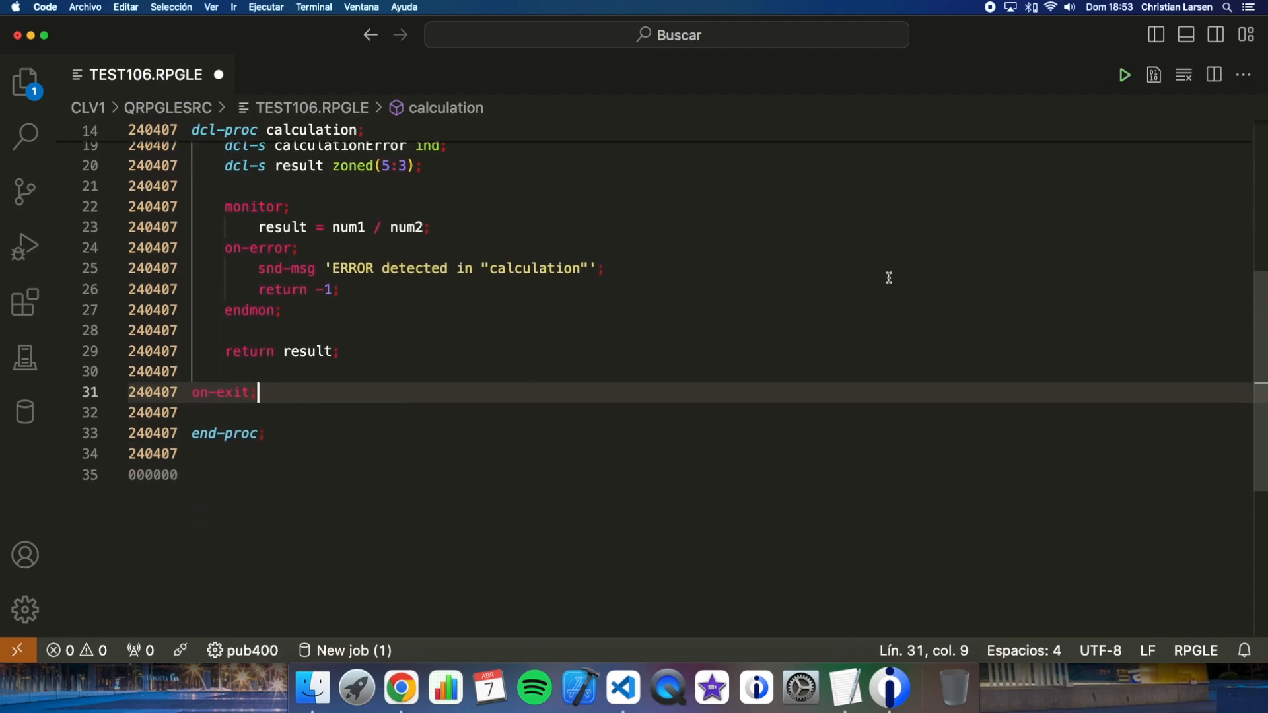
{"action": "type", "text": "calculationError"}
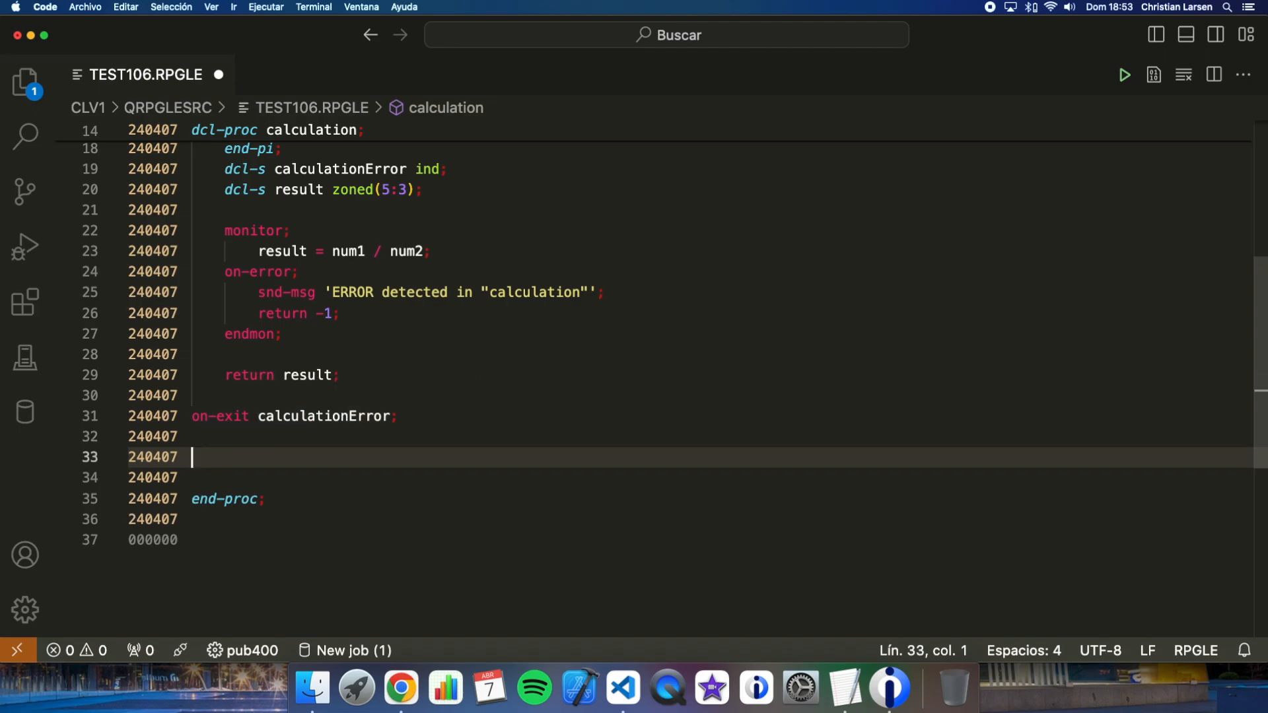
{"action": "type", "text": "if calculationError;"}
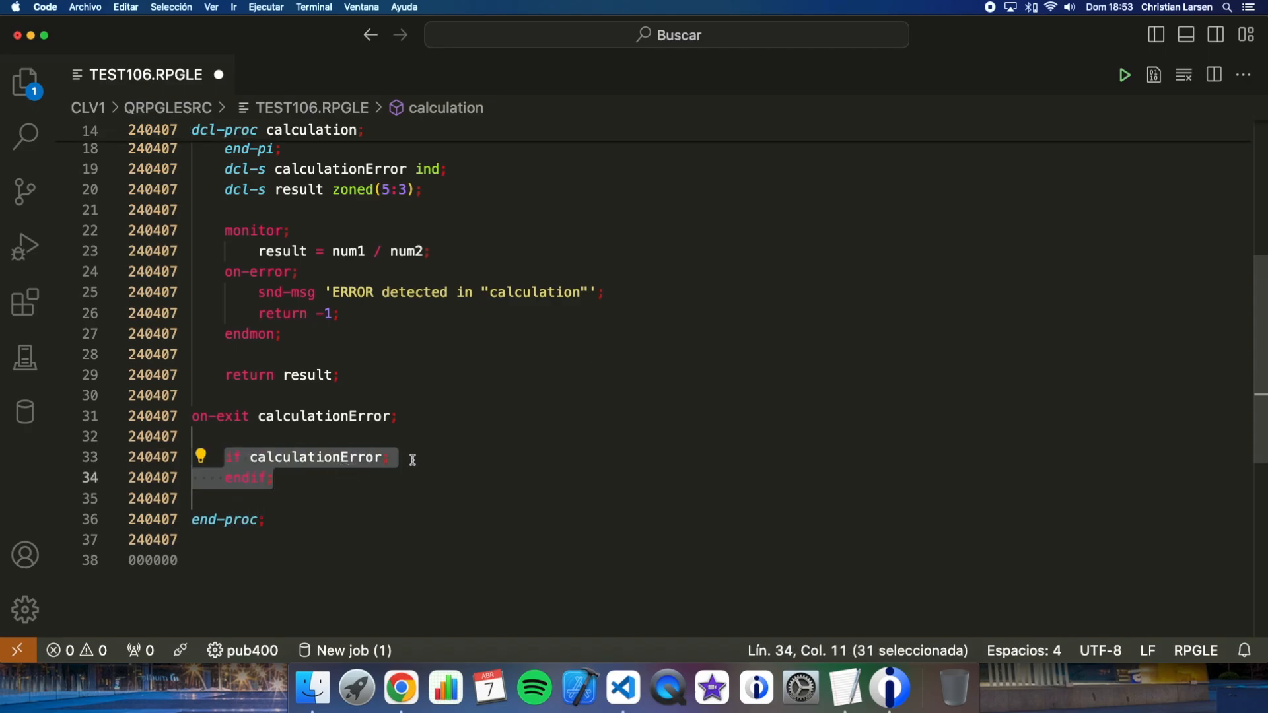
- Inside the check, send 'FATAL ERROR detected in "calculation"' and return -1
{"action": "type", "text": "snf"}
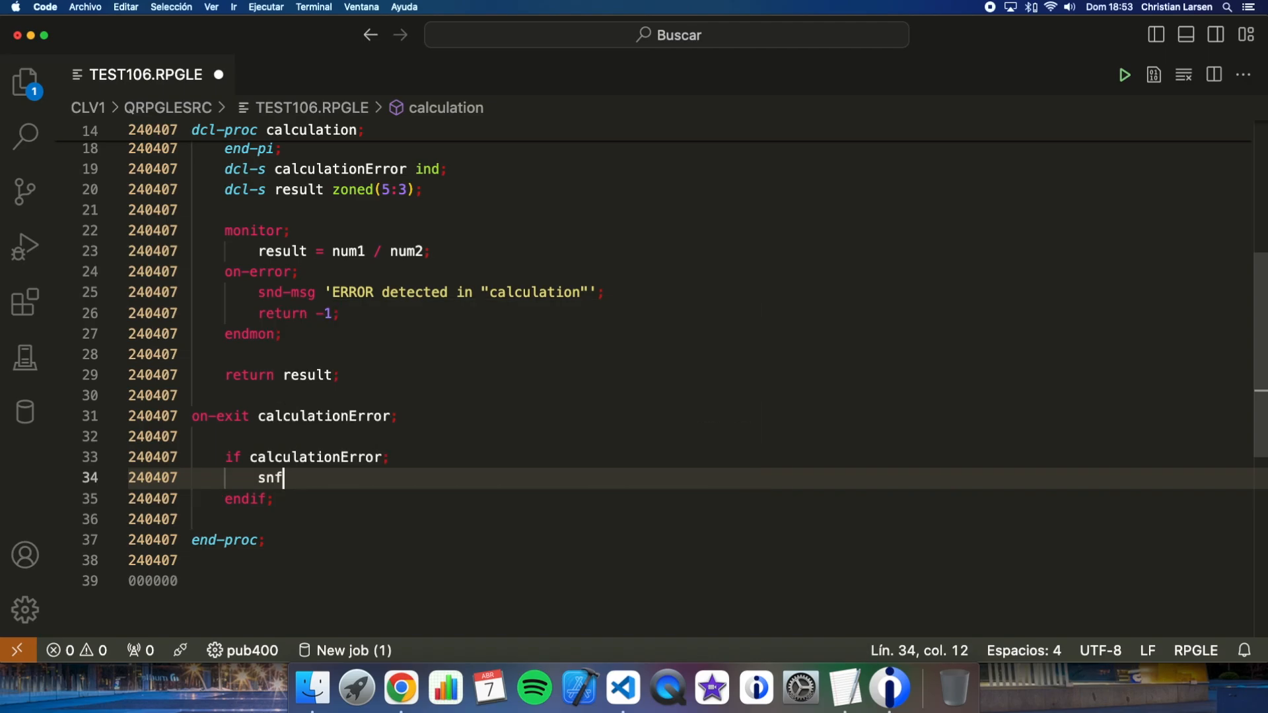
{"action": "type", "text": "\" \""}
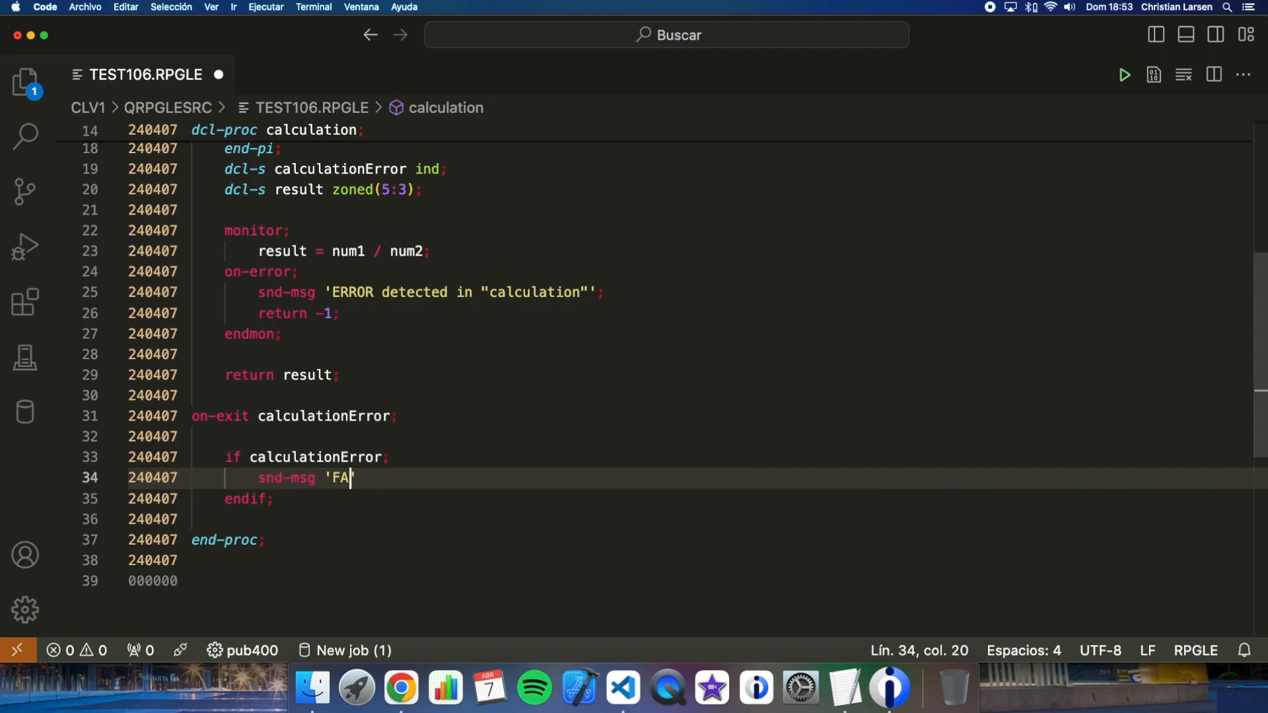
{"action": "type", "text": "TAL ERROR detected in \"calculation"}
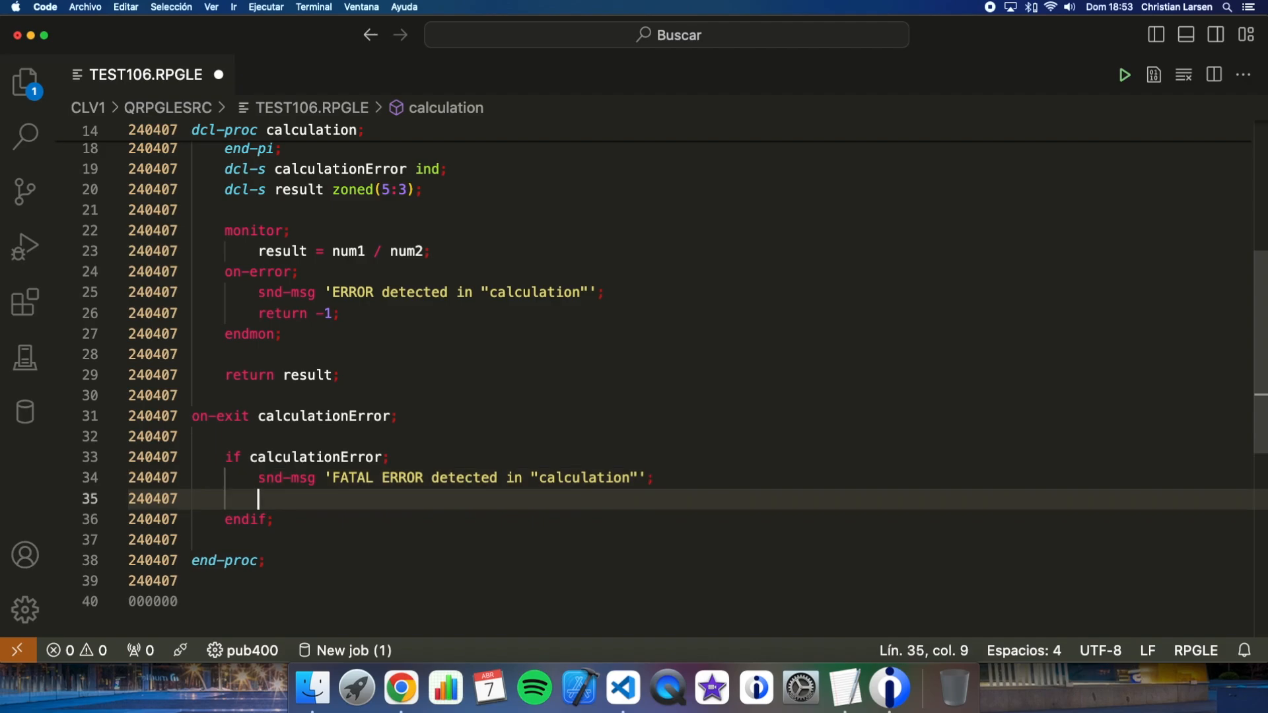
{"action": "type", "text": "return -1;"}
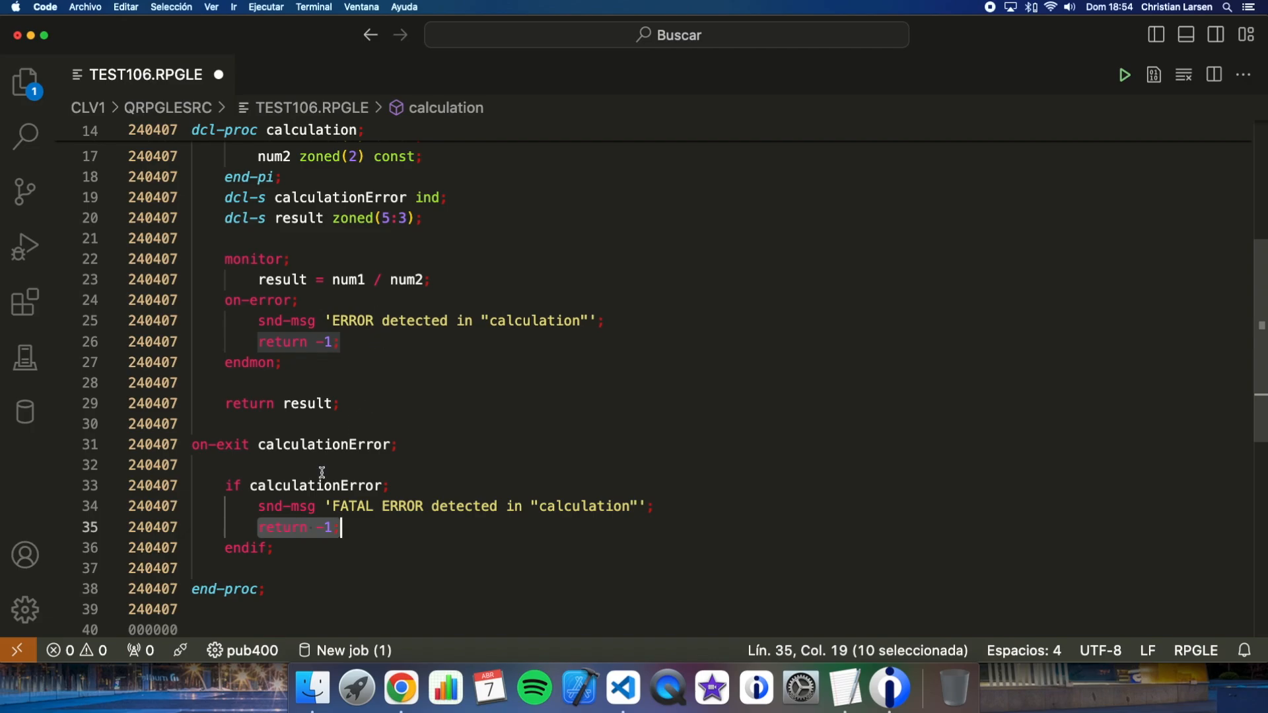
{"action": "mouse_move", "coordinate": [331, 444]}
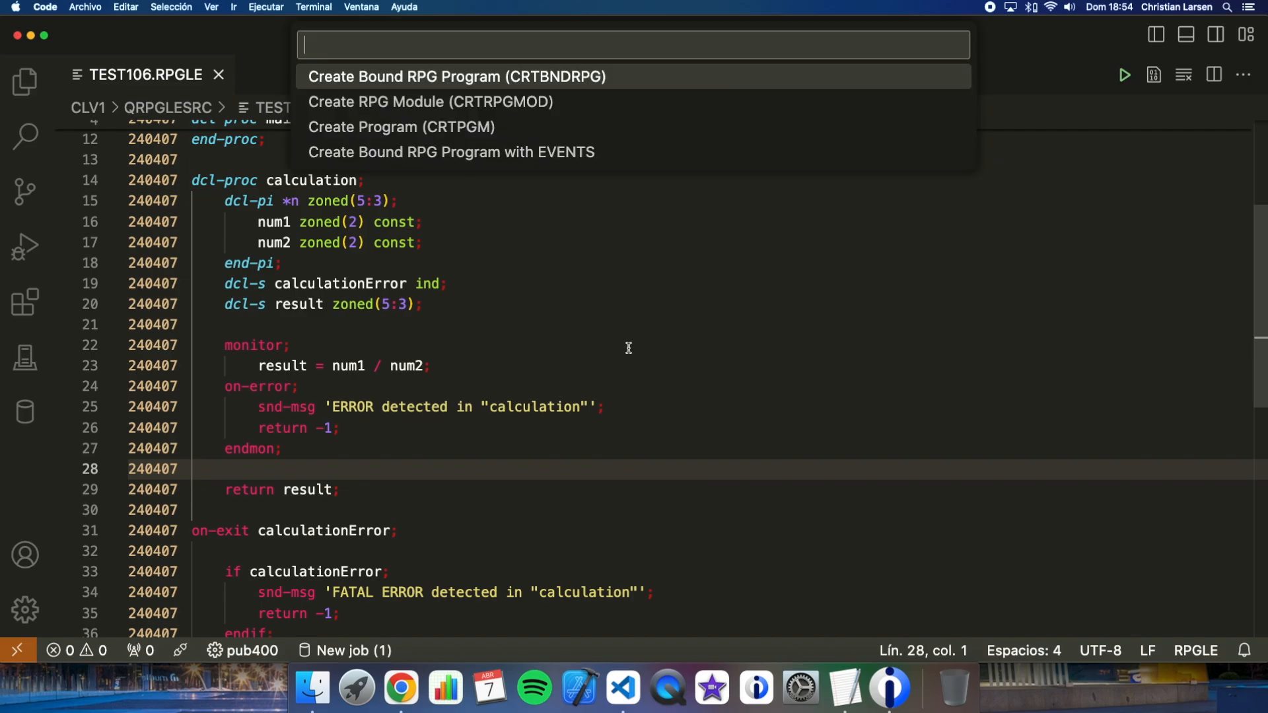
- Compile TEST106 with Create Bound RPG Program (CRTBNDRPG)
{"action": "left_click", "coordinate": [457, 76]}
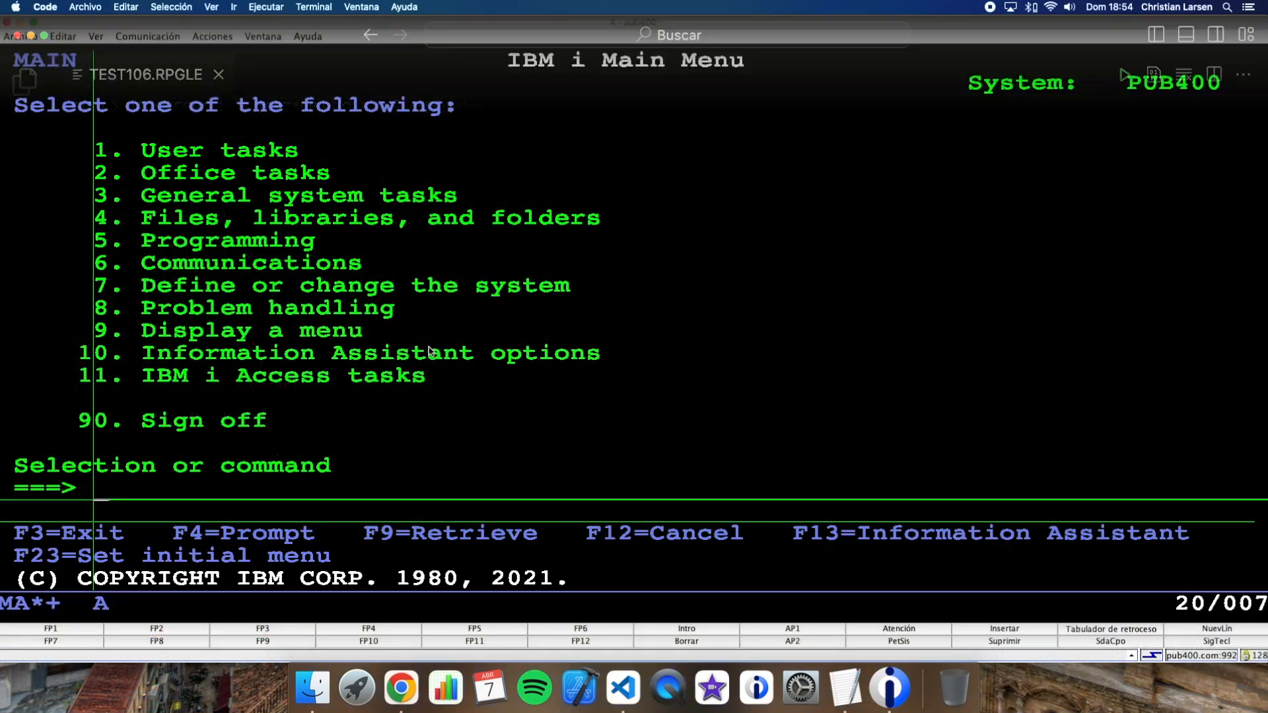
- Run 'strdbg test106 updprod(*yes)' to start debugging TEST106
{"action": "type", "text": "strdbg"}
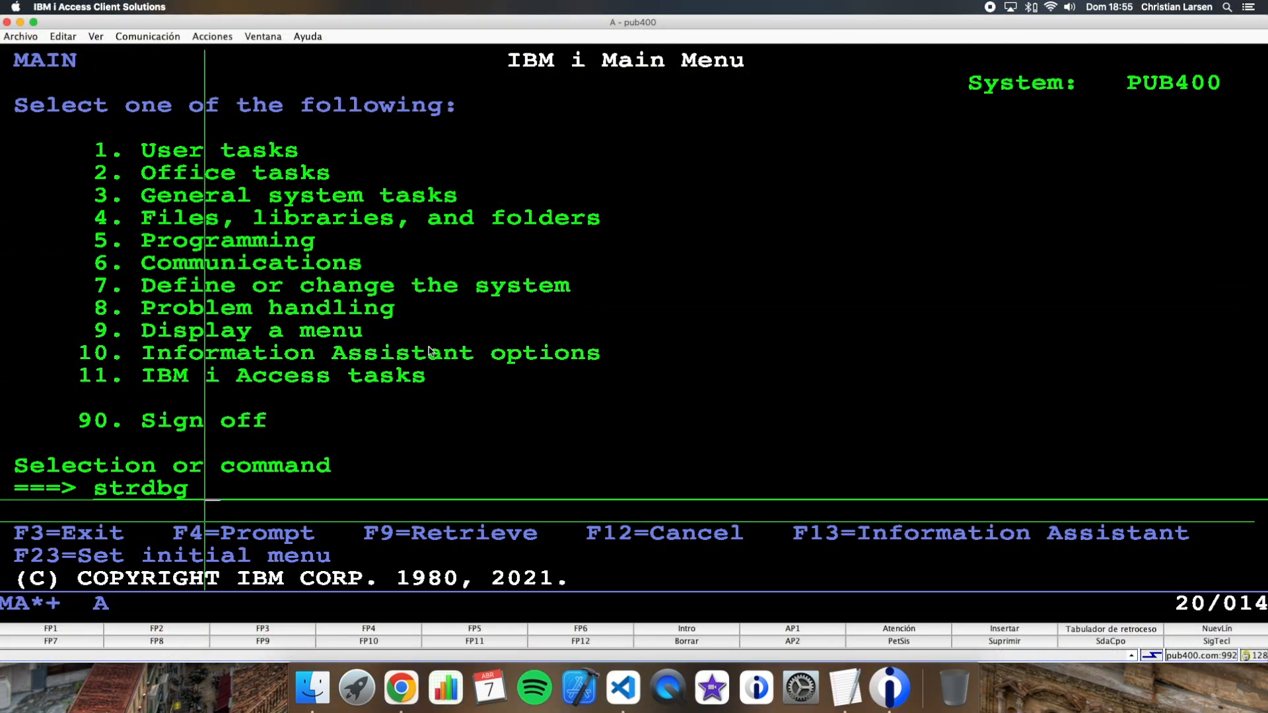
{"action": "type", "text": "test106 upd"}
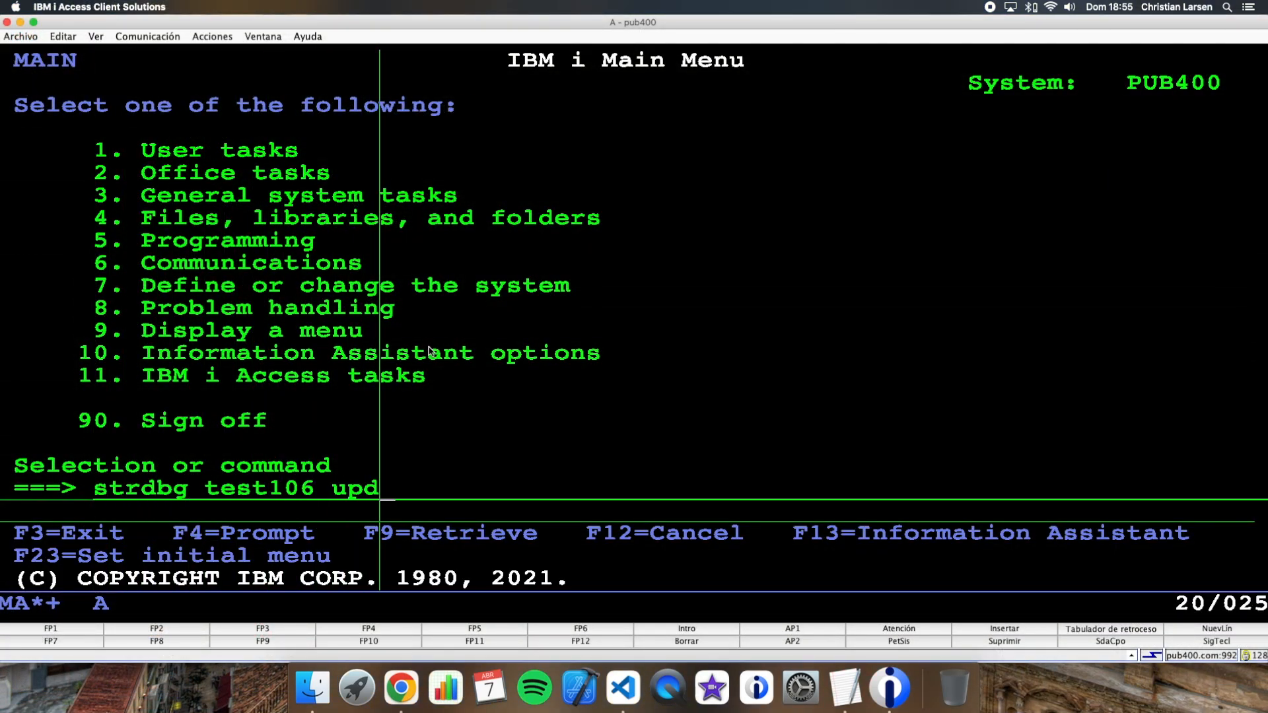
{"action": "type", "text": "prod(*ye"}
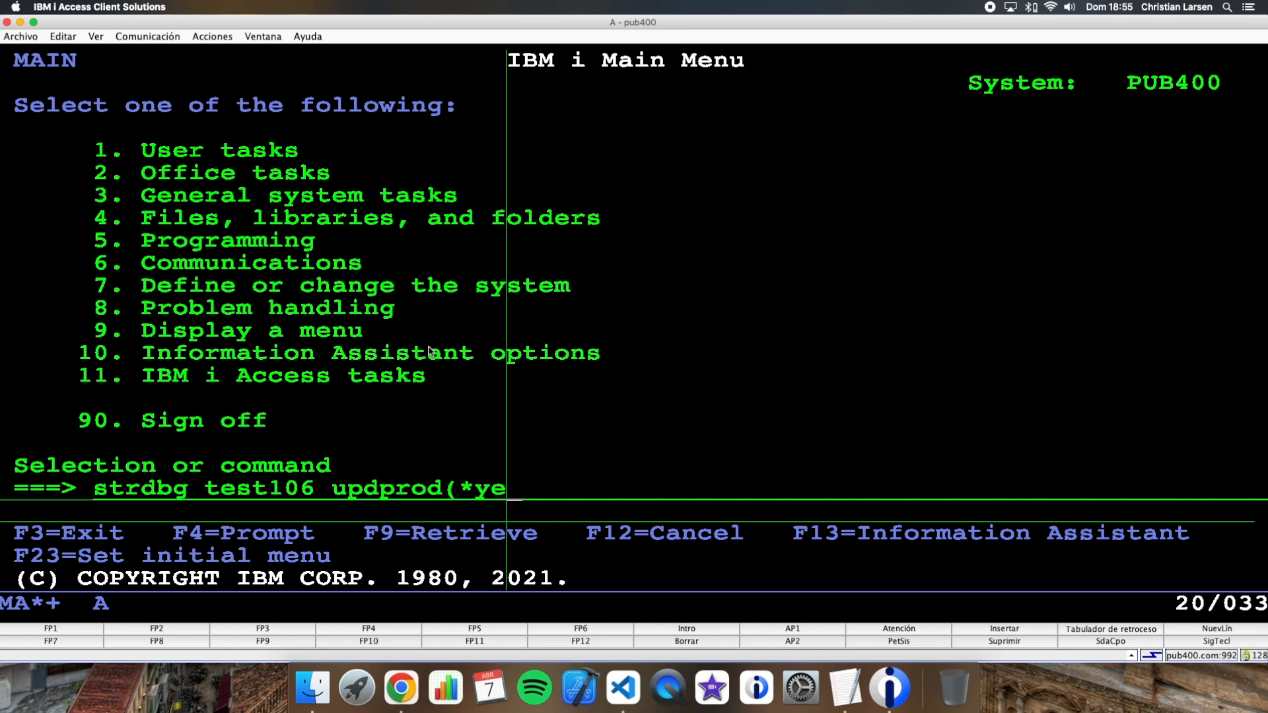
{"action": "key", "text": "Enter"}
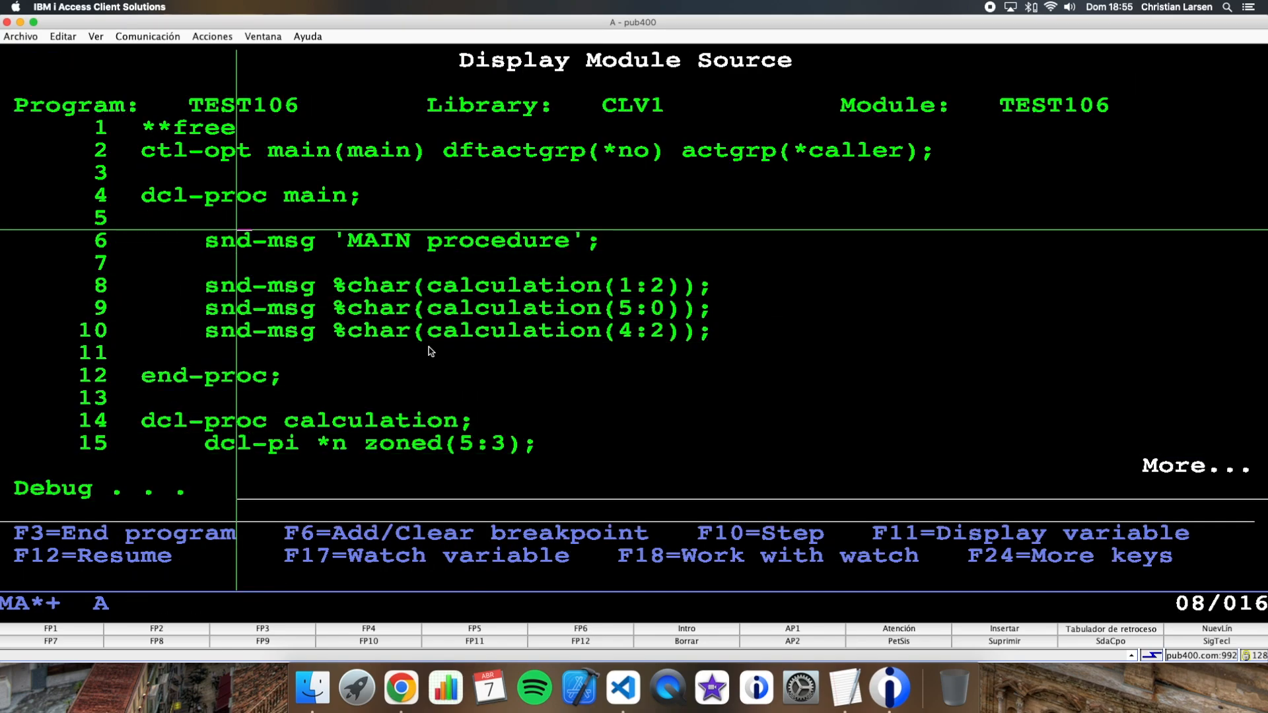
- Stop at line 6, step into calculation, and set a breakpoint on on-exit line 31
{"action": "key", "text": "F6"}
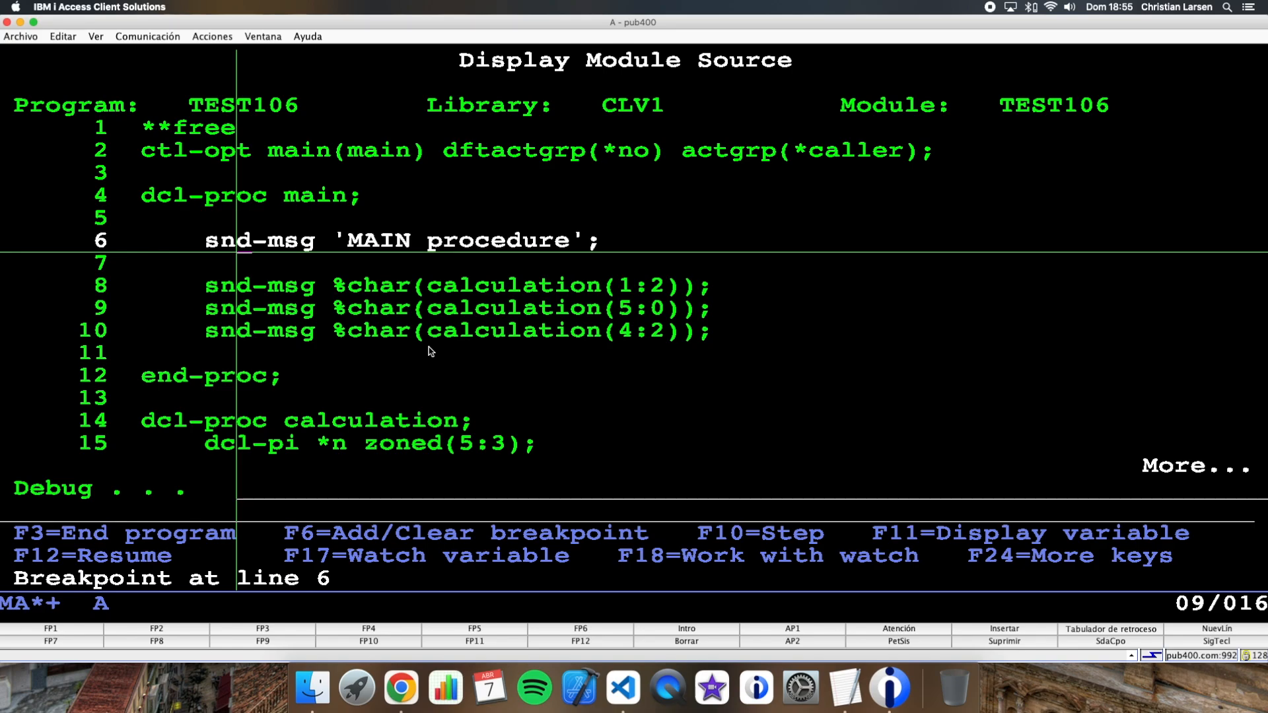
{"action": "key", "text": "F10"}
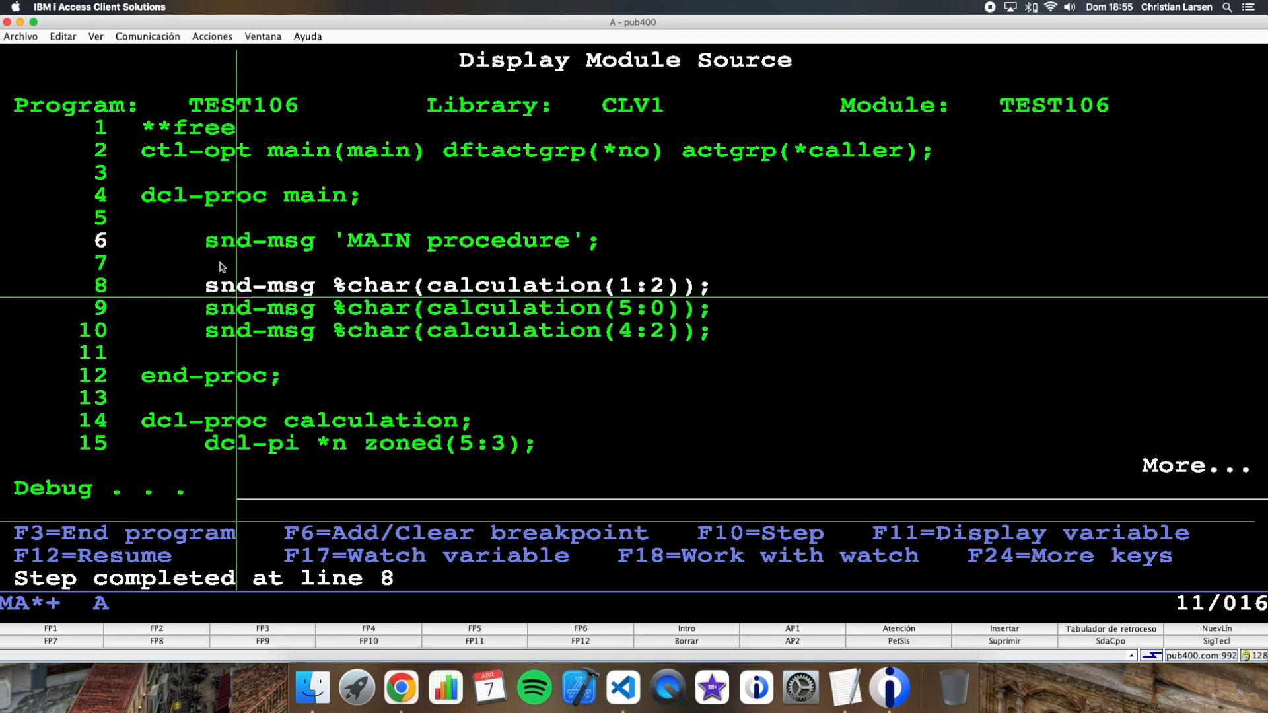
{"action": "key", "text": "F10"}
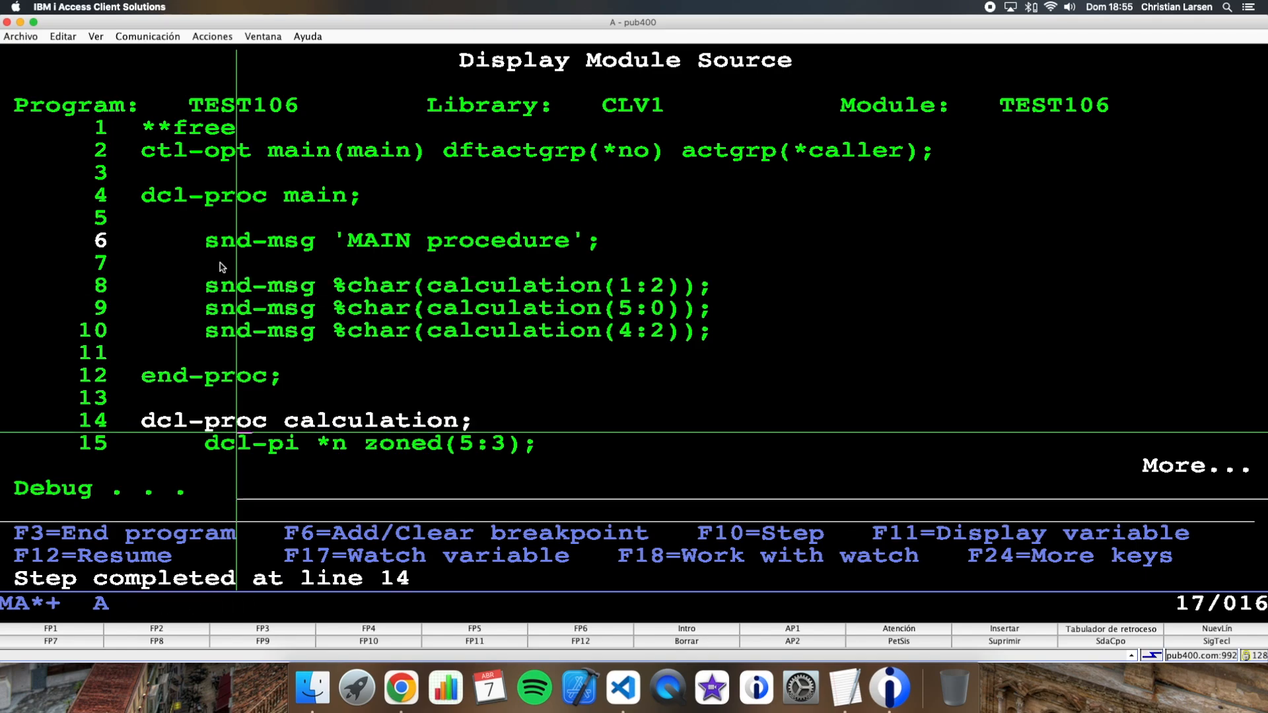
{"action": "key", "text": "F10"}
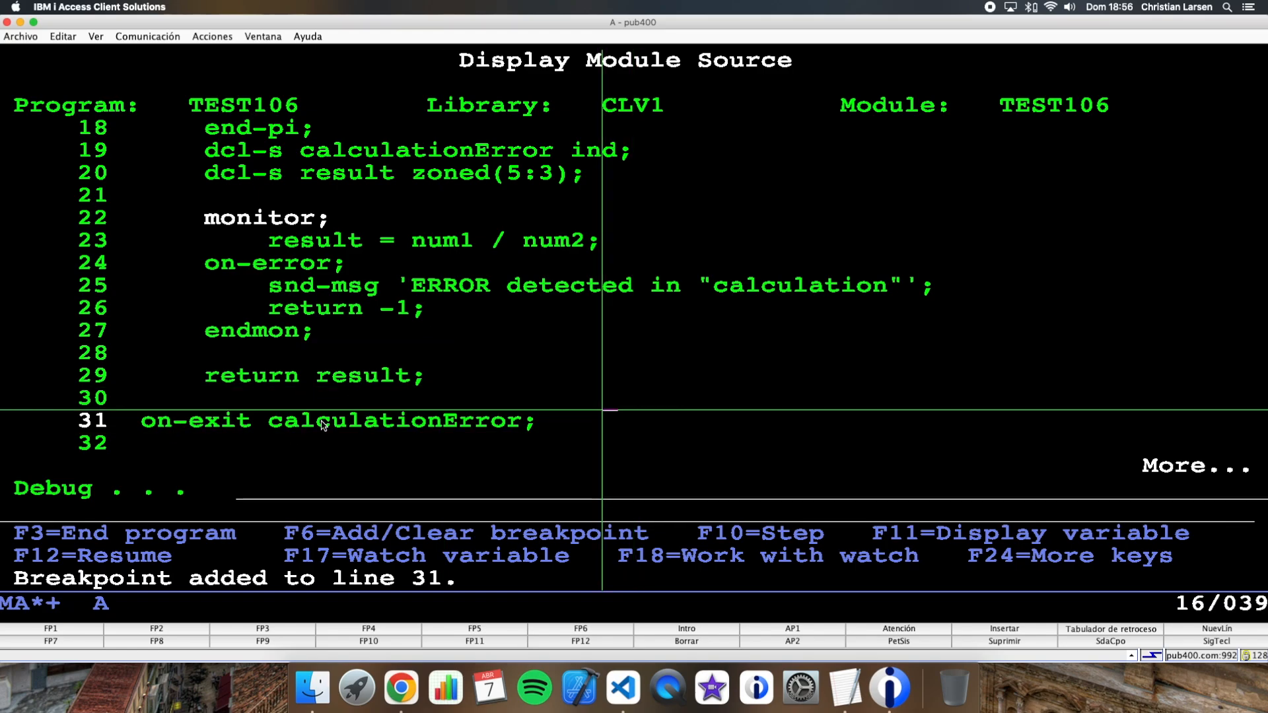
{"action": "mouse_move", "coordinate": [360, 361]}
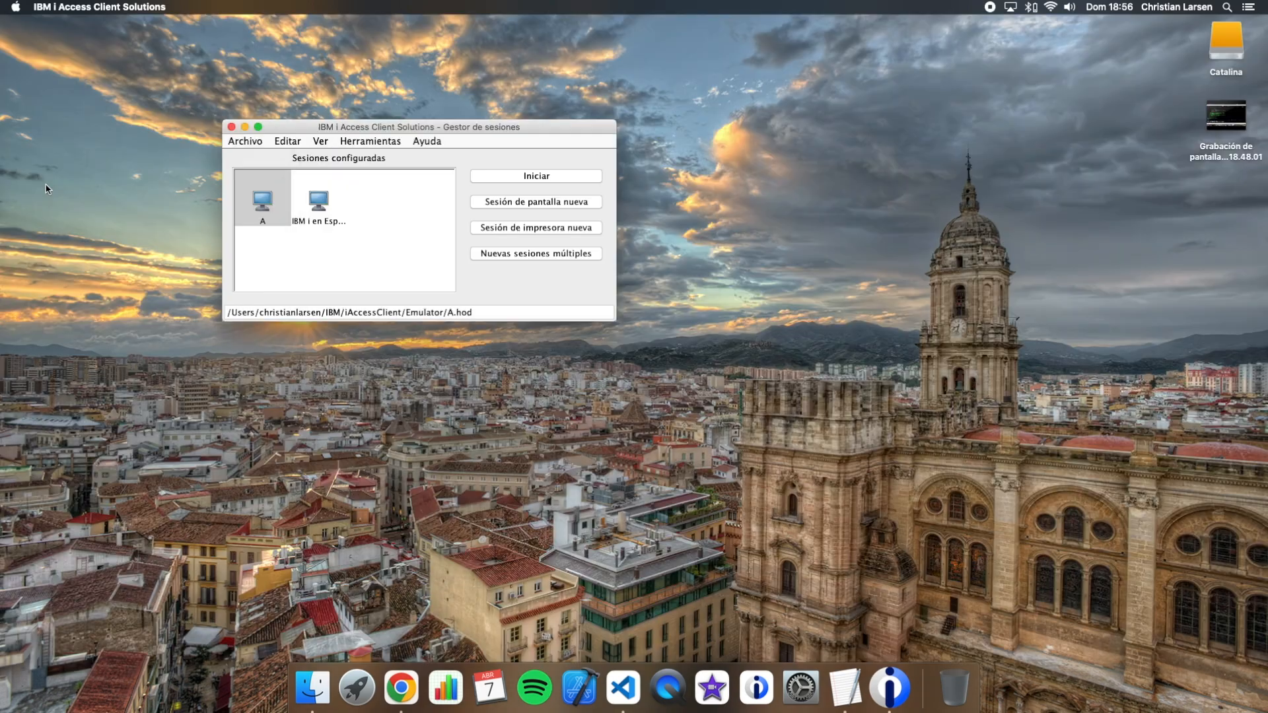
- From session B, end the TEST106 job with OPTION(*IMMED), then return to session A
{"action": "left_click", "coordinate": [536, 176]}
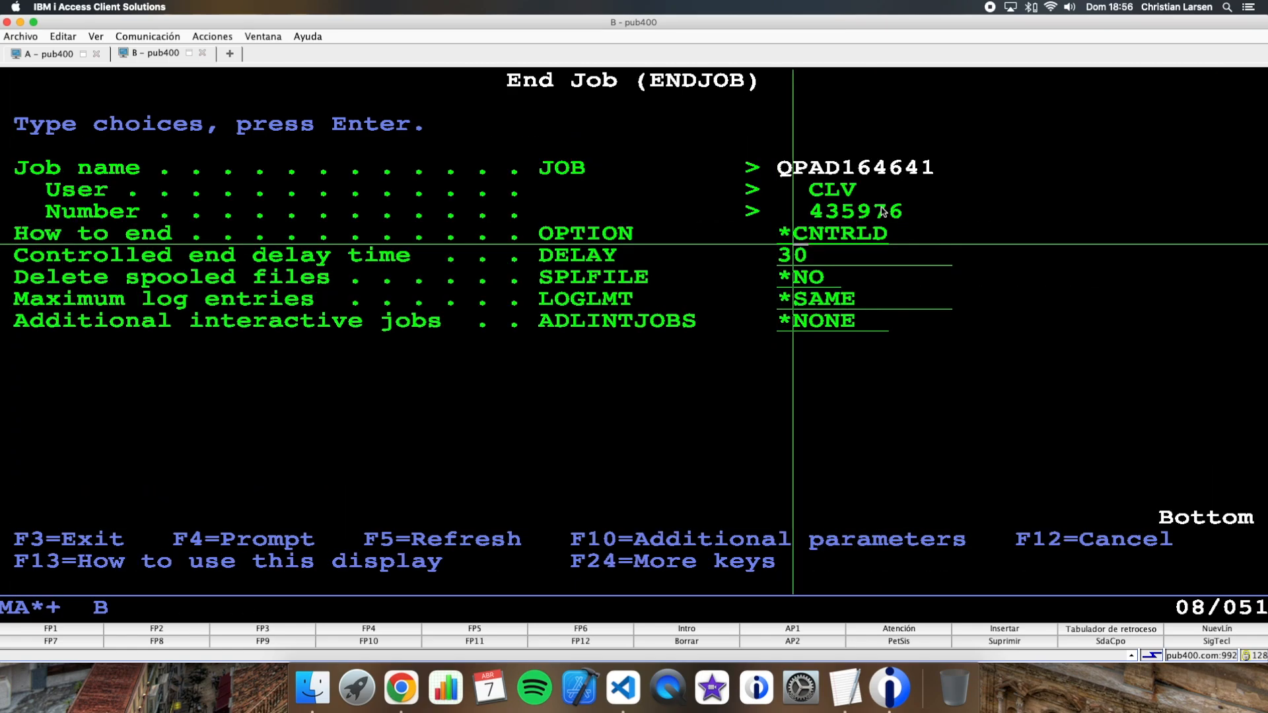
{"action": "type", "text": "*immed"}
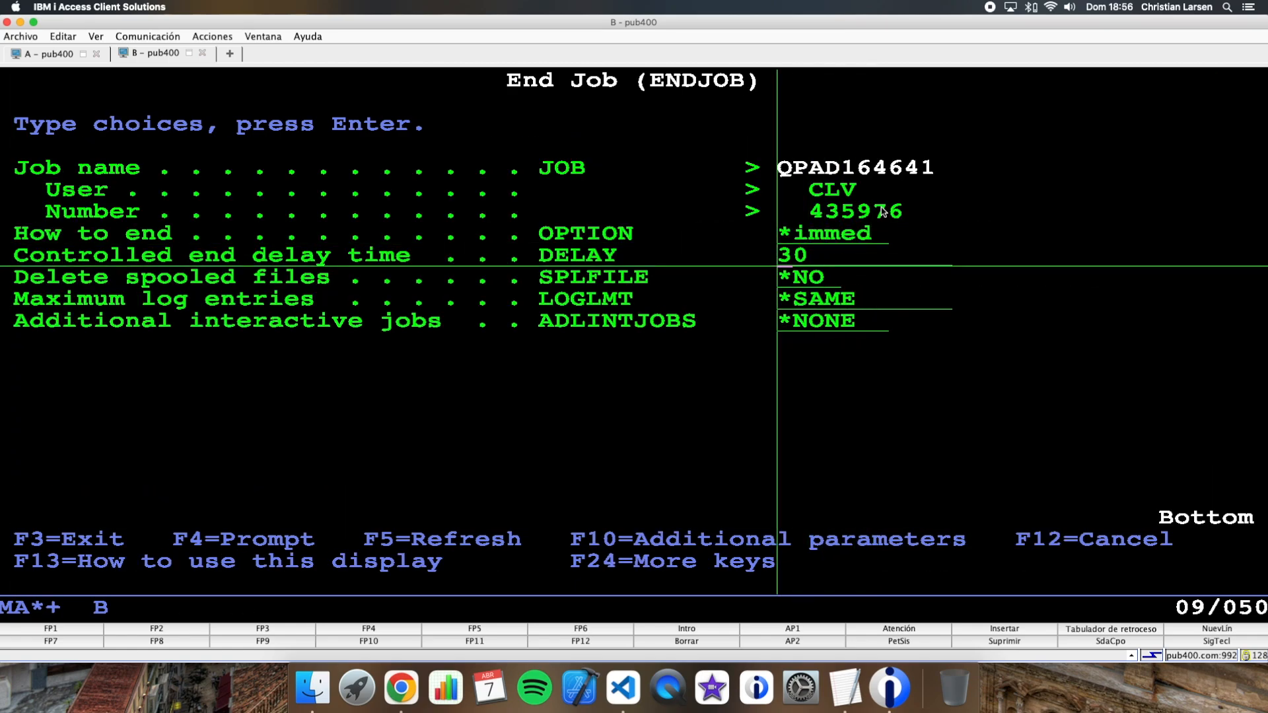
{"action": "key", "text": "Enter"}
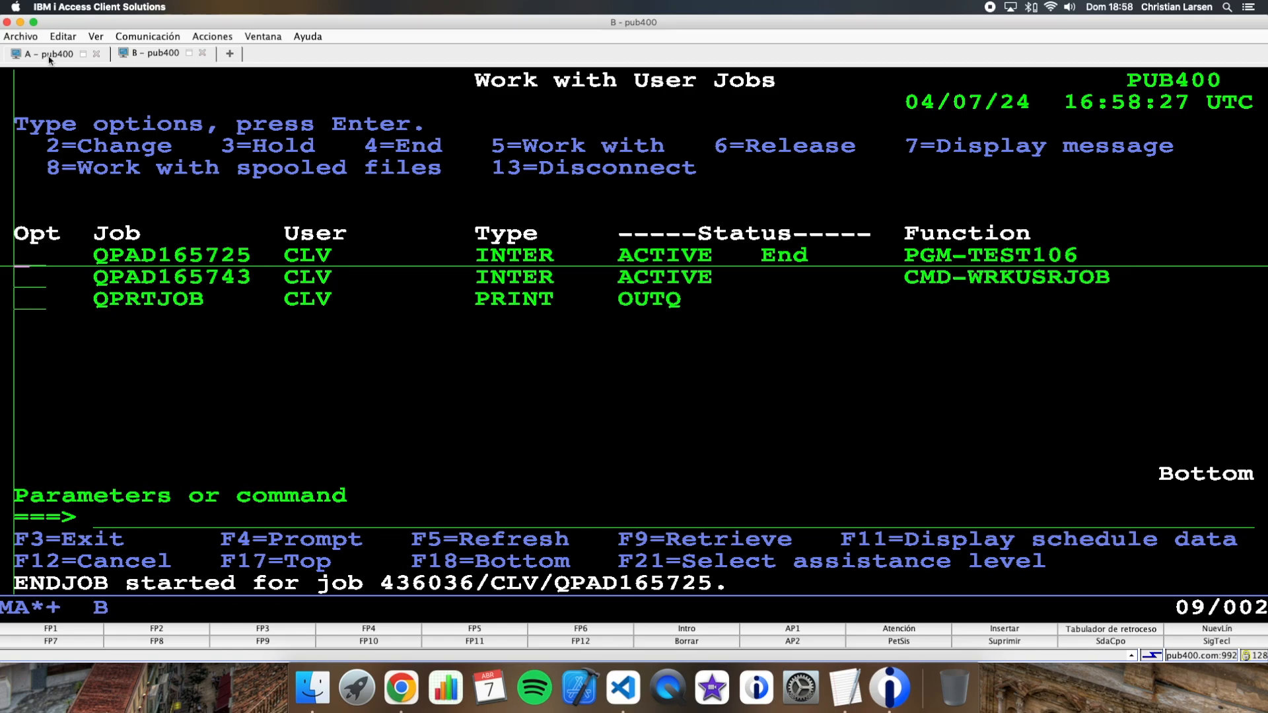
{"action": "left_click", "coordinate": [44, 54]}
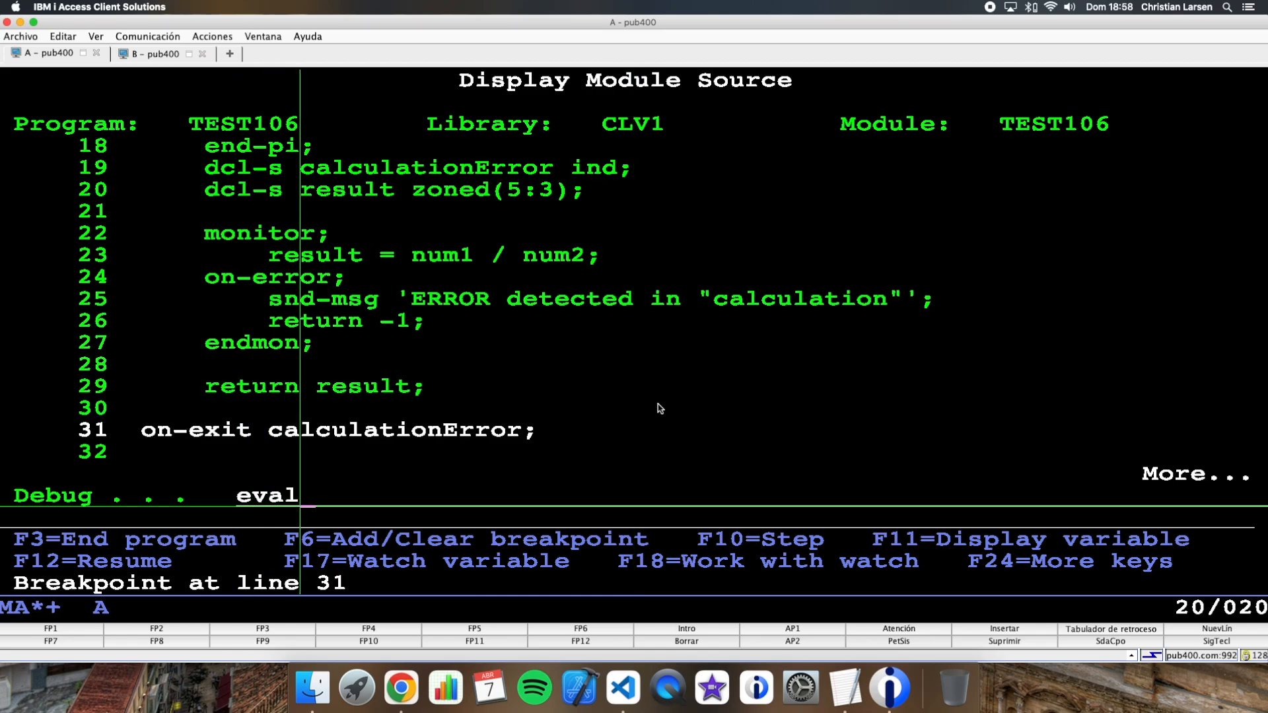
- Evaluate calculationError ('1'), step through lines 33–38 to end-proc, then resume
{"action": "type", "text": "calculationer"}
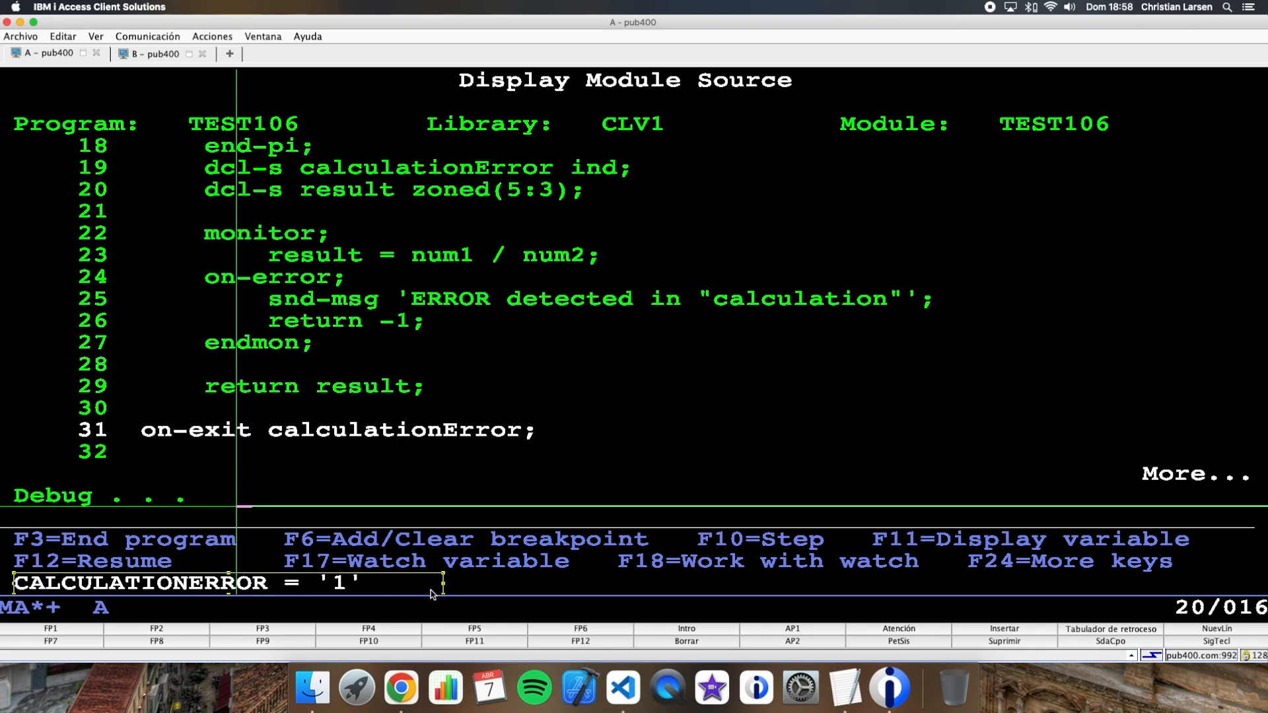
{"action": "key", "text": "F10"}
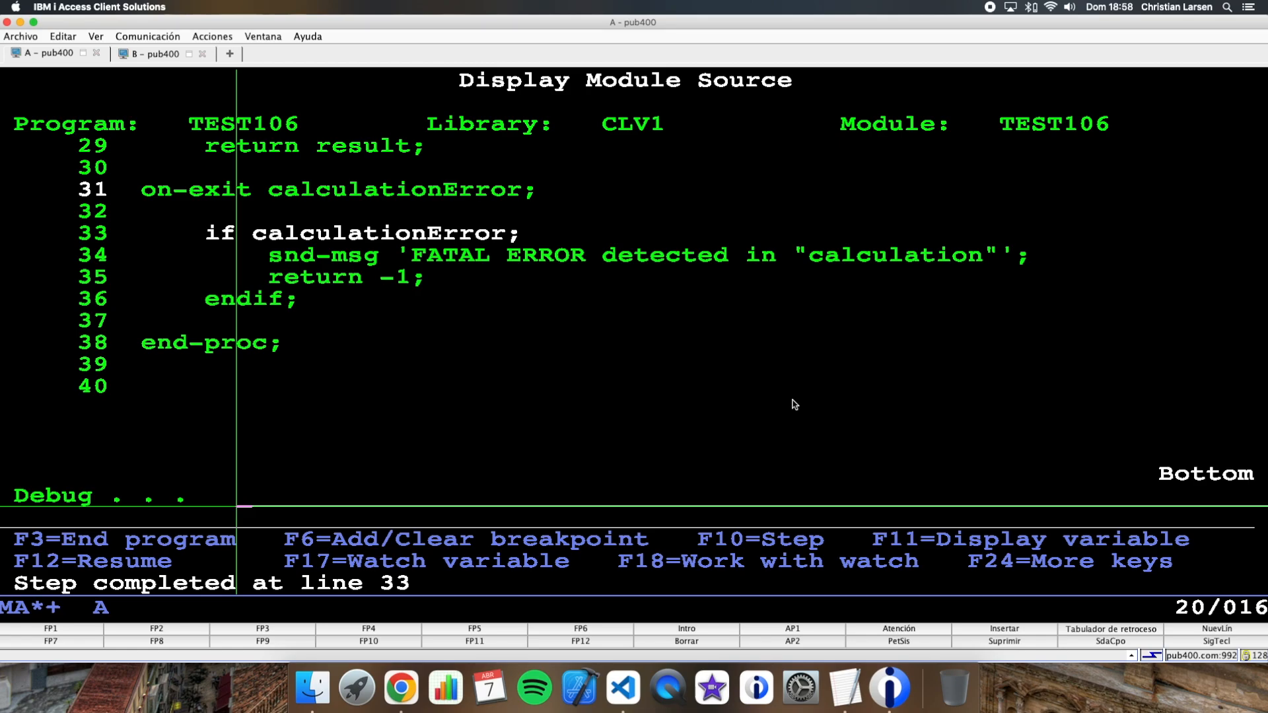
{"action": "key", "text": "F10"}
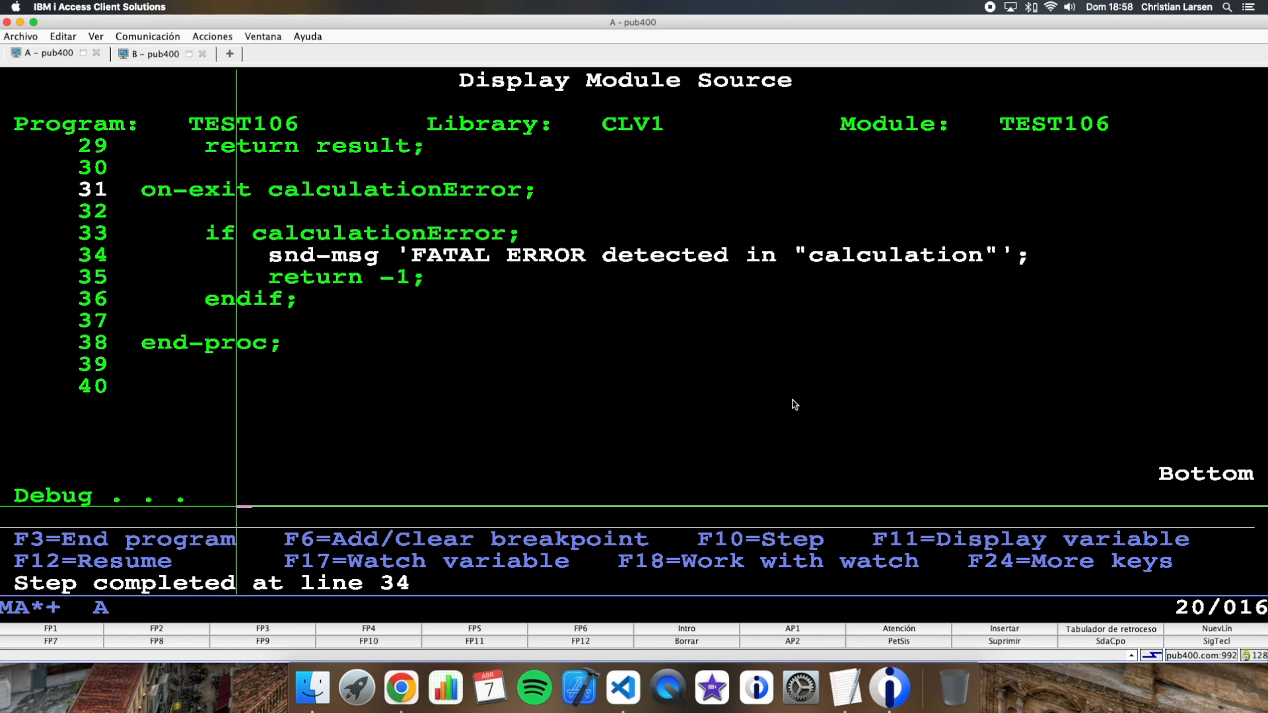
{"action": "key", "text": "F10"}
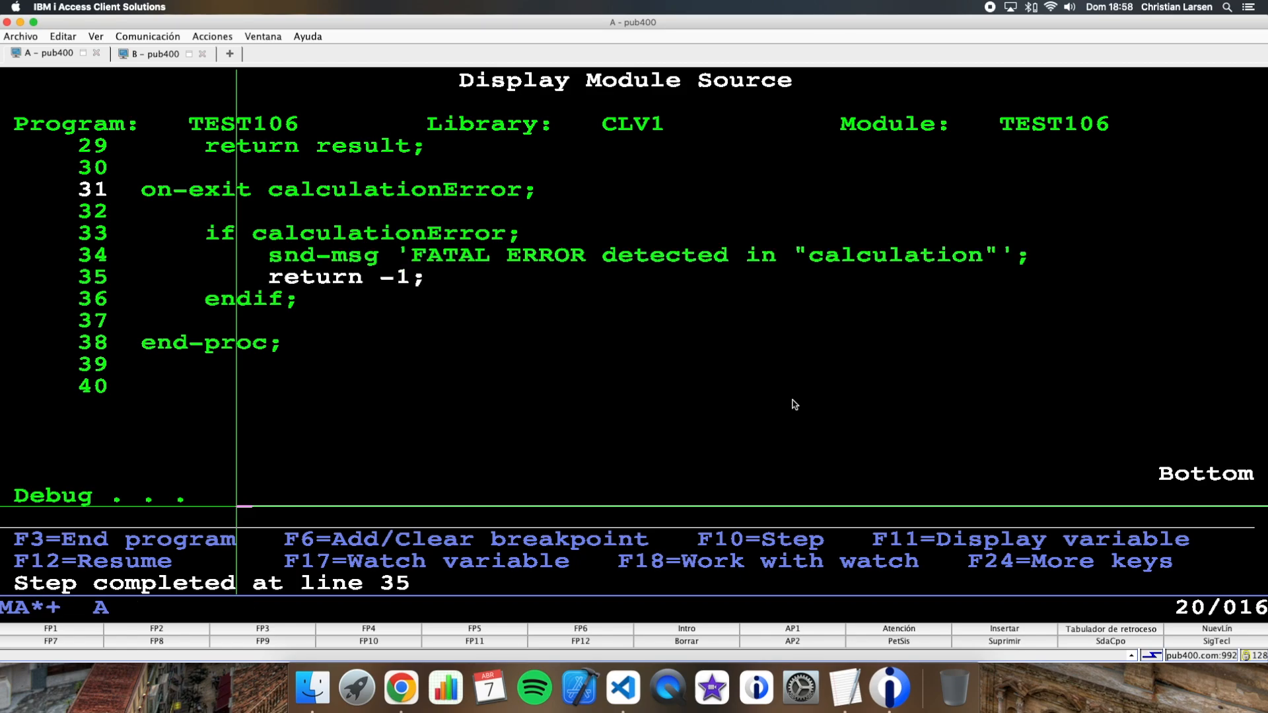
{"action": "key", "text": "F10"}
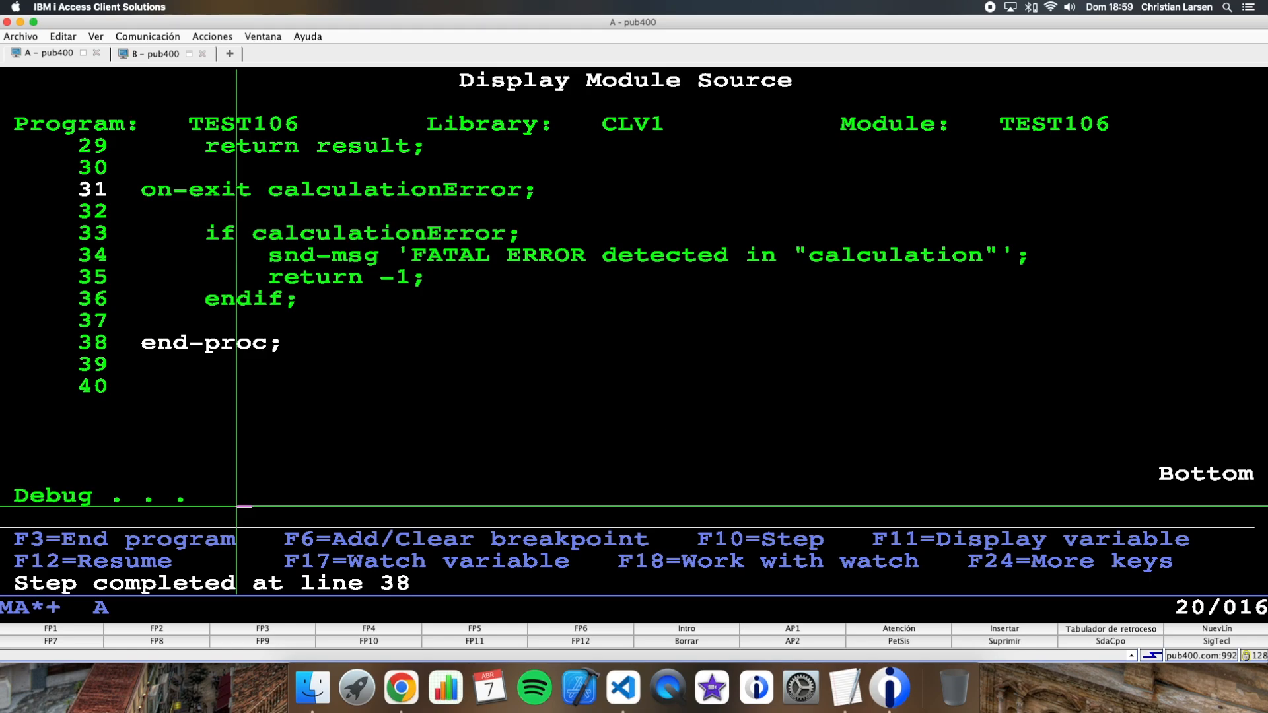
{"action": "key", "text": "F3"}
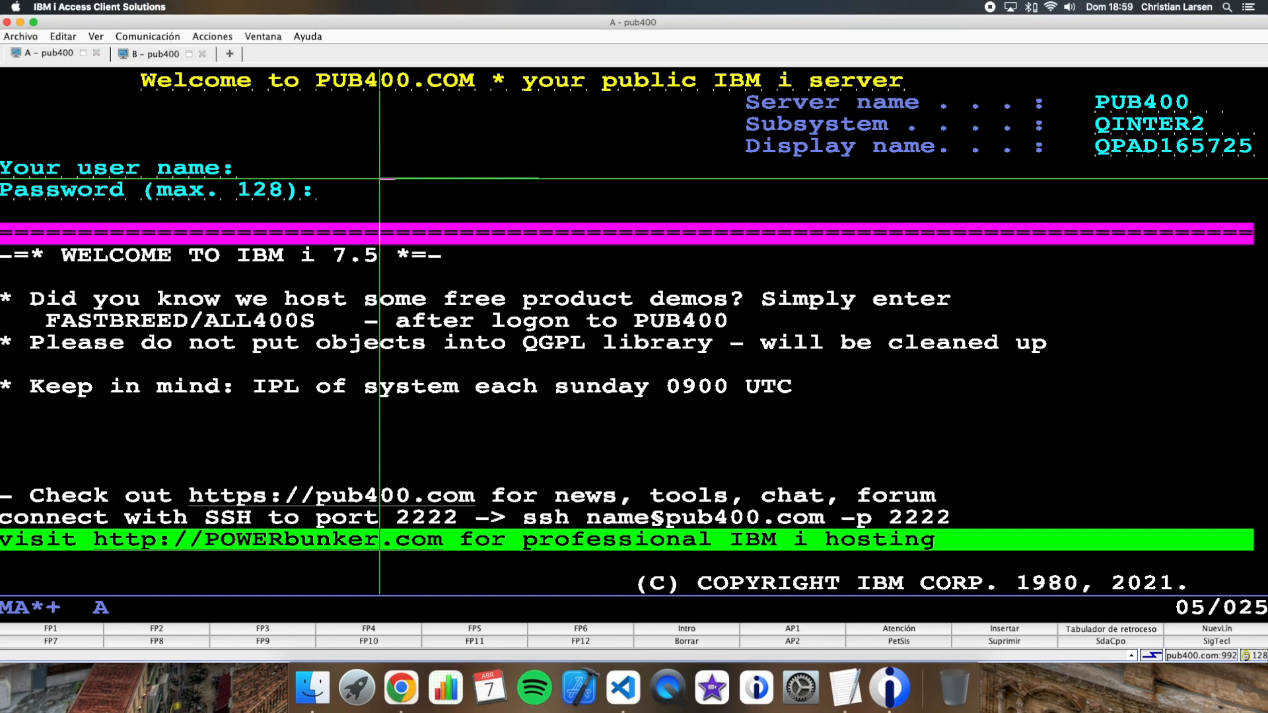
- Switch to session B's Work with User Jobs screen showing TEST106 ending
{"action": "left_click", "coordinate": [154, 54]}
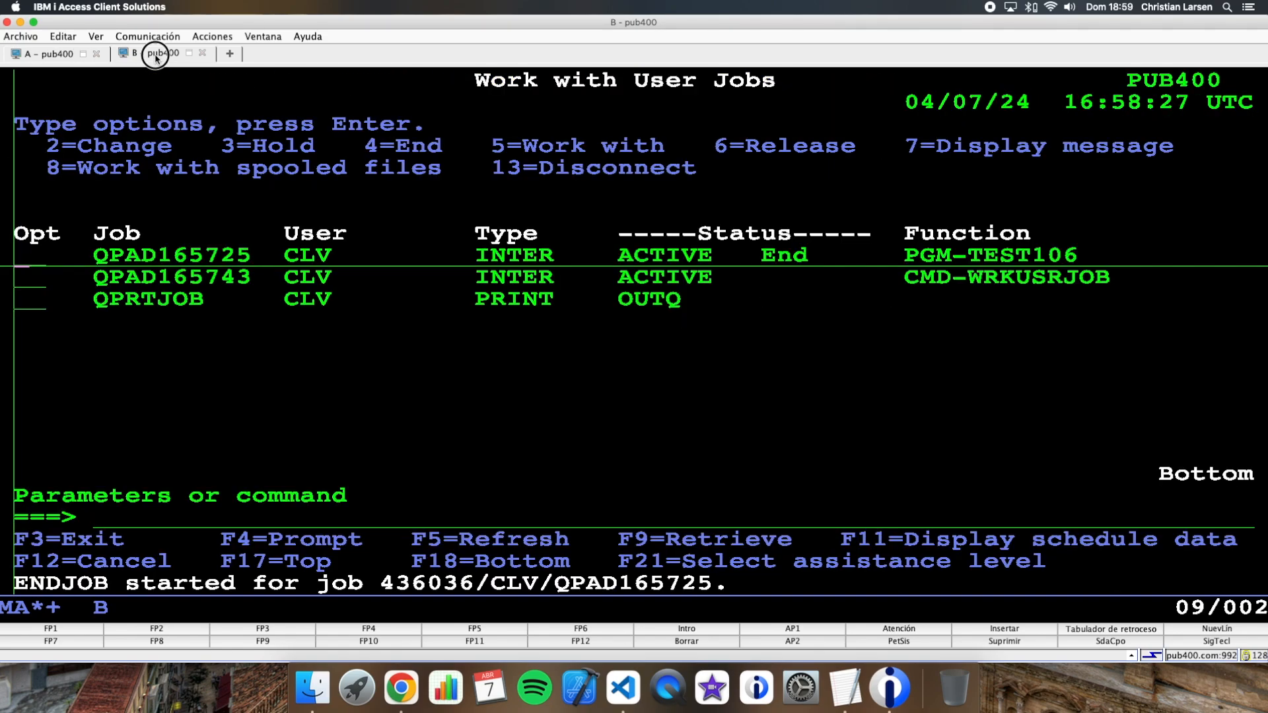